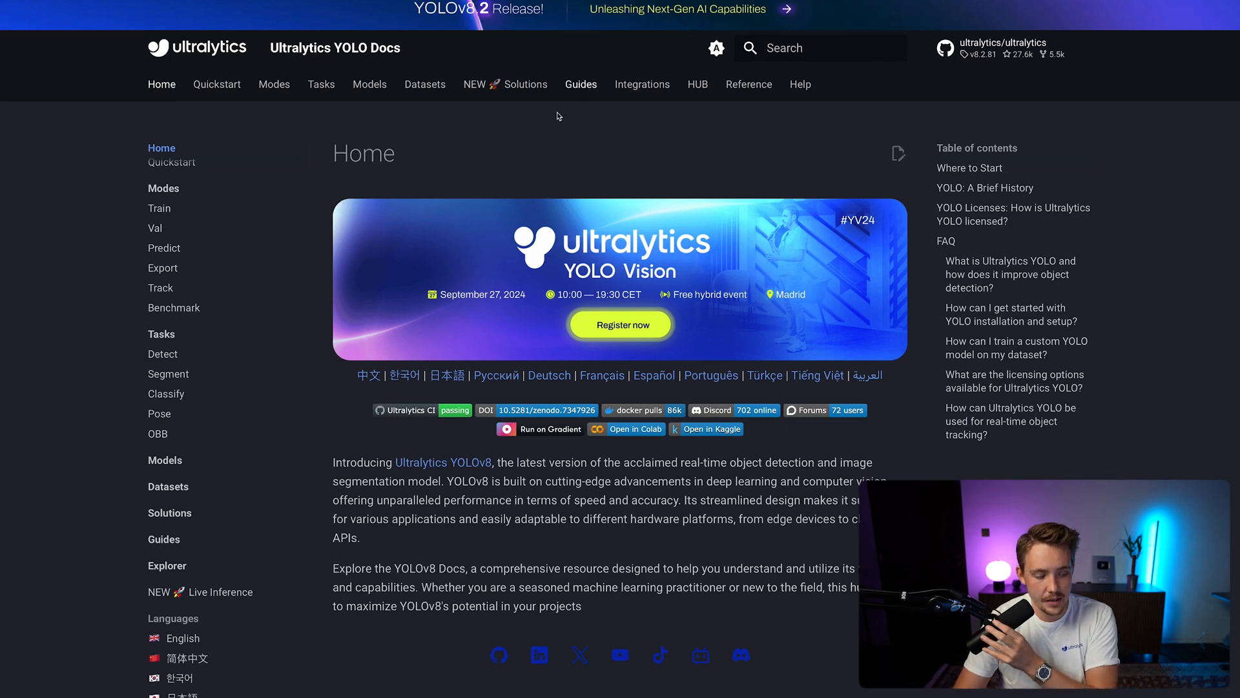
Step: Open the Guides overview page and scroll down its list of in-depth guides
left_click(581, 85)
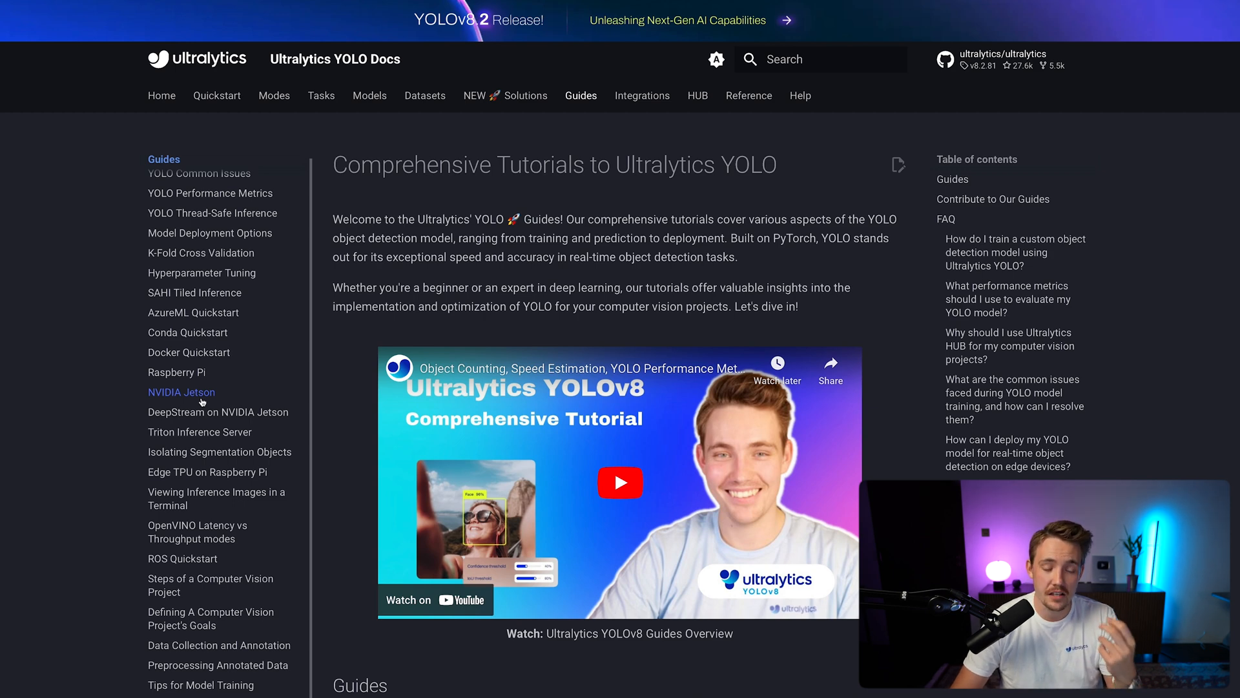
mouse_move(190, 408)
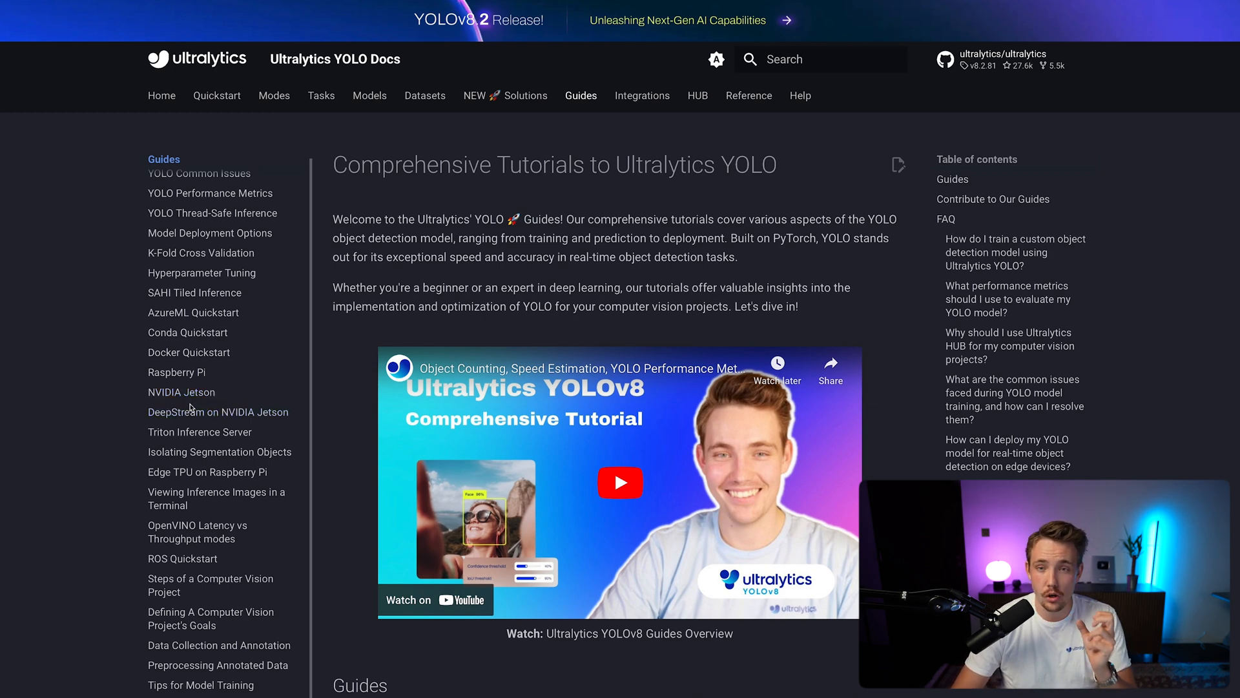
mouse_move(181, 391)
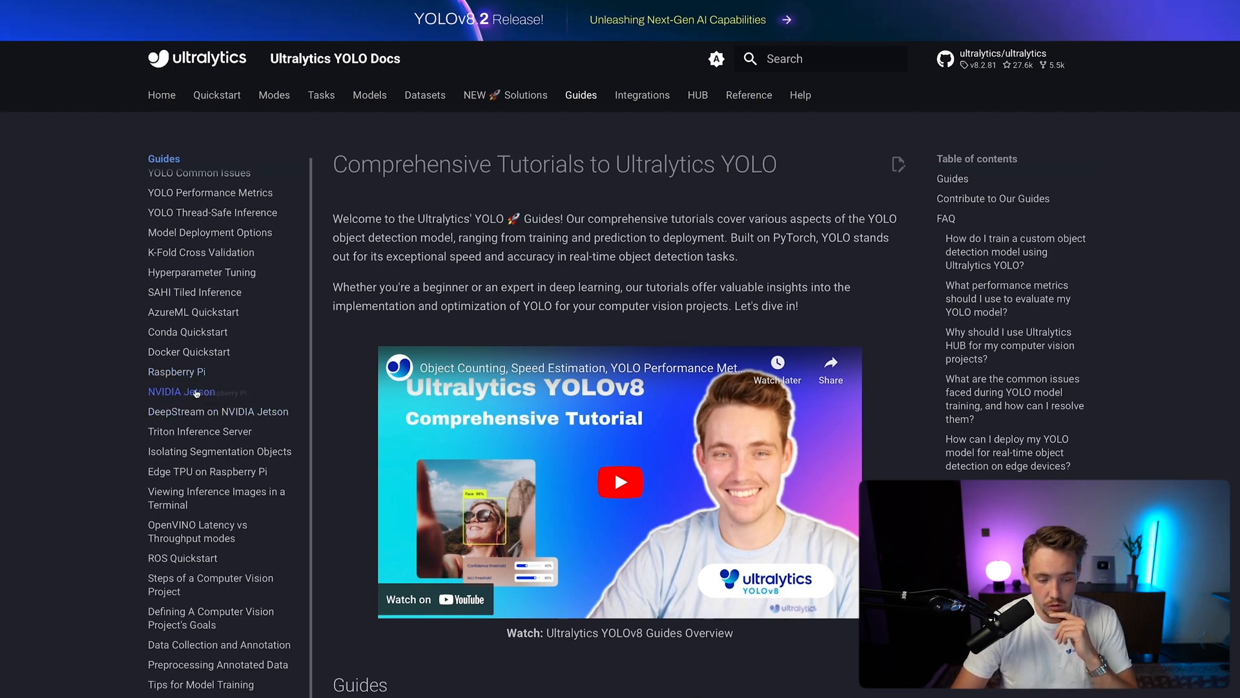
scroll("down", 3)
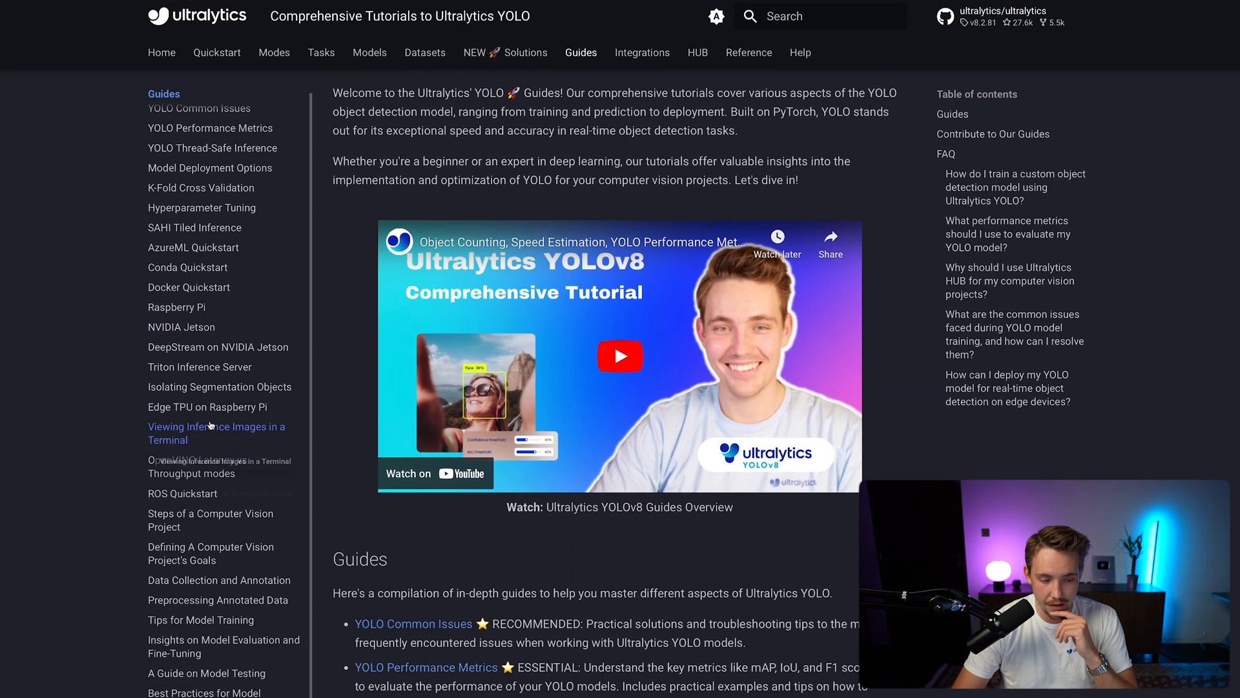
Step: Open the 'Edge TPU on Raspberry Pi' guide and scroll through its introduction to TensorFlow Lite
left_click(208, 406)
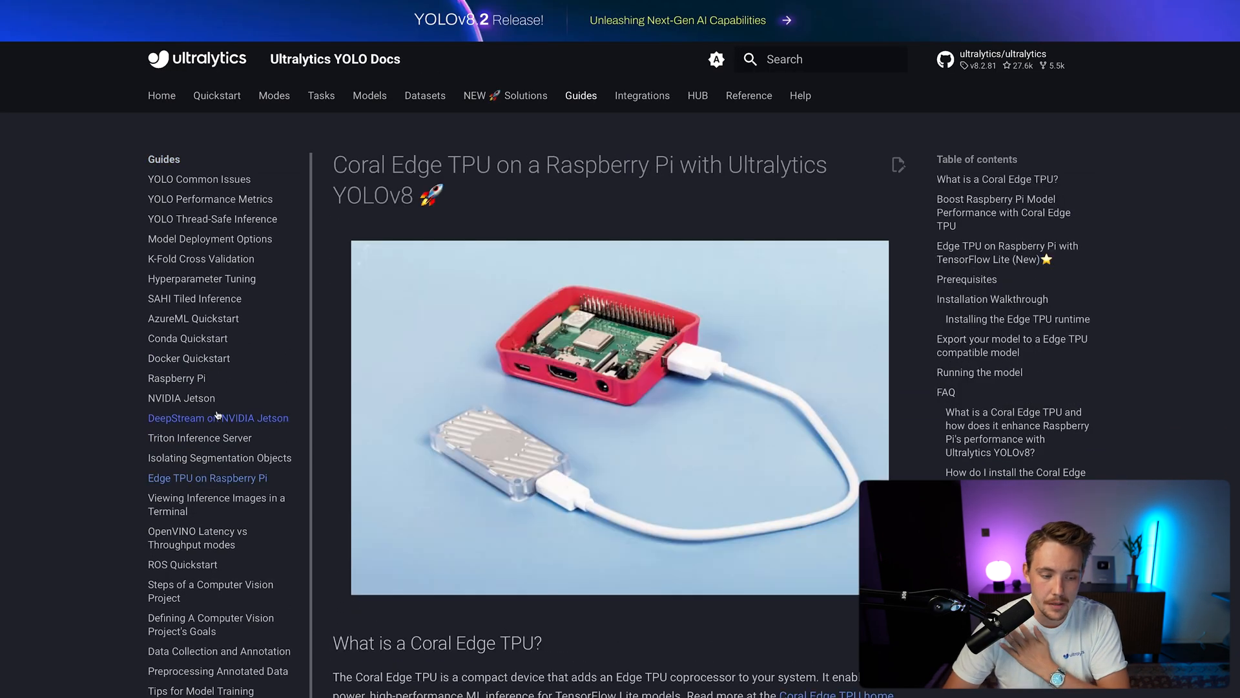
mouse_move(404, 454)
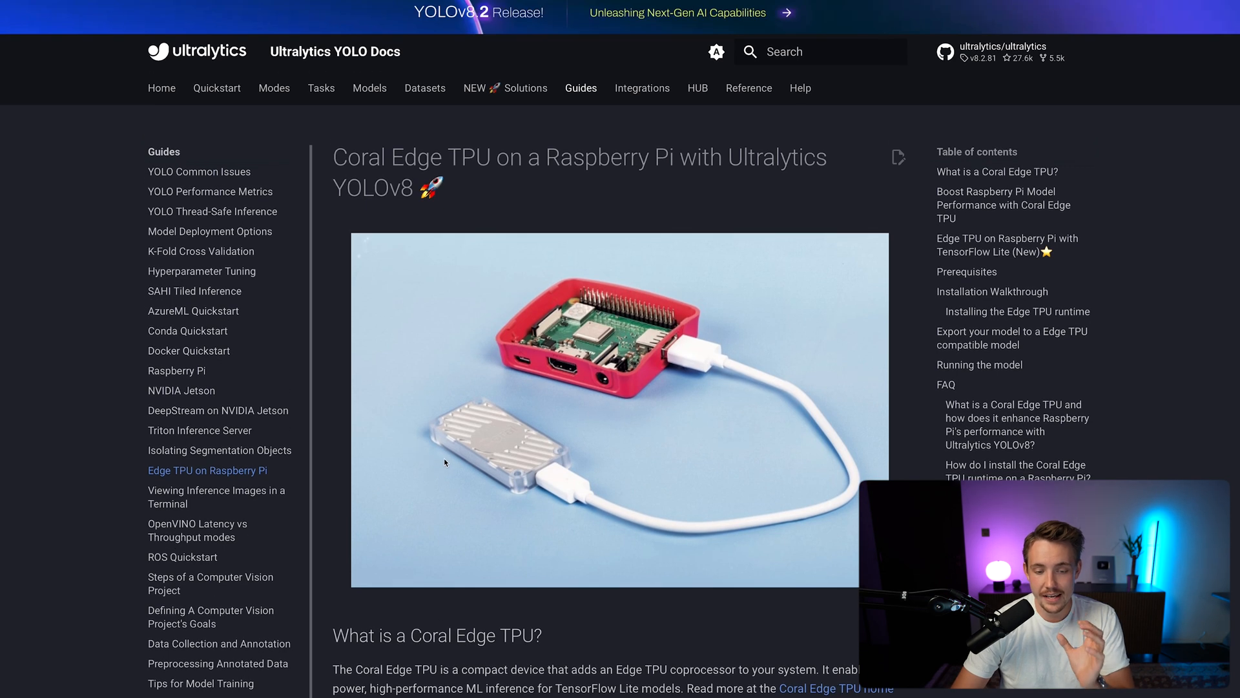
mouse_move(522, 520)
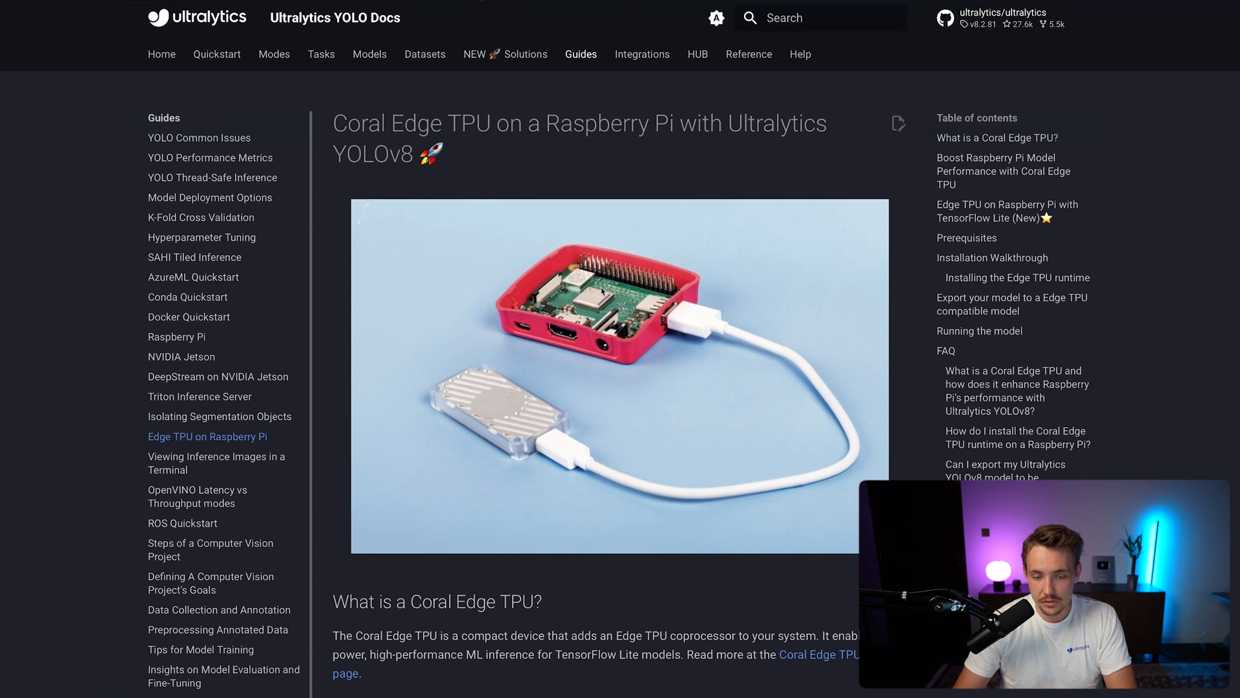
mouse_move(266, 352)
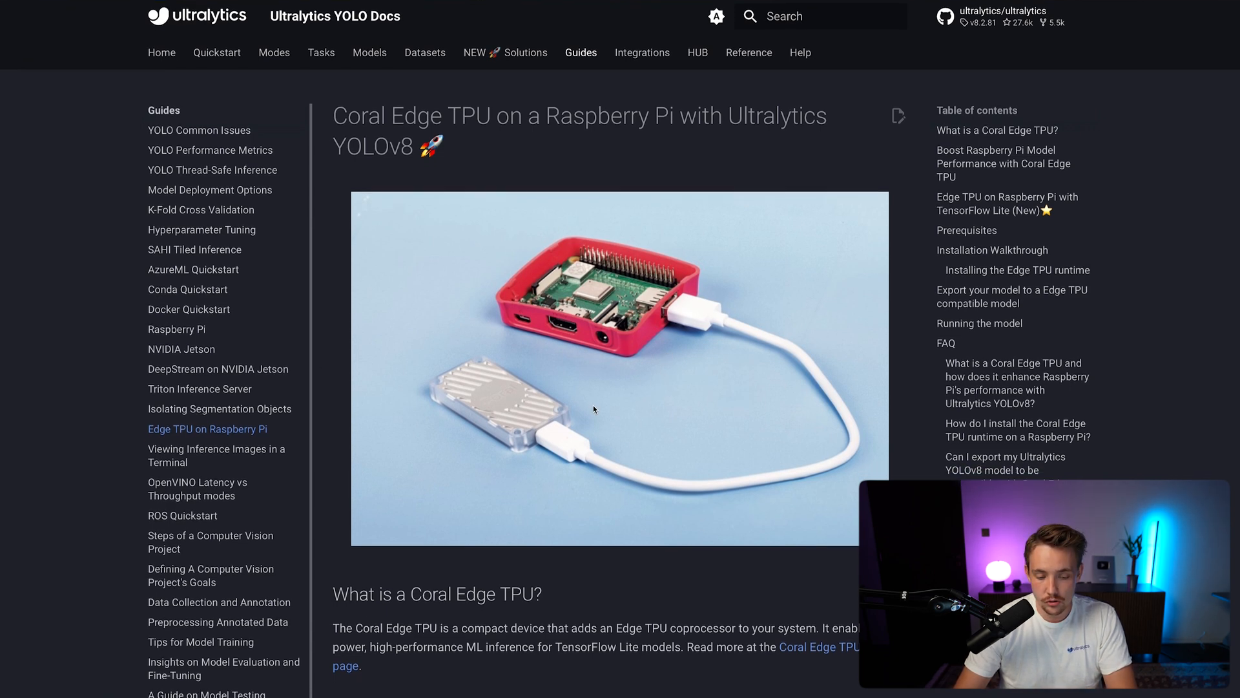
scroll("down", 3)
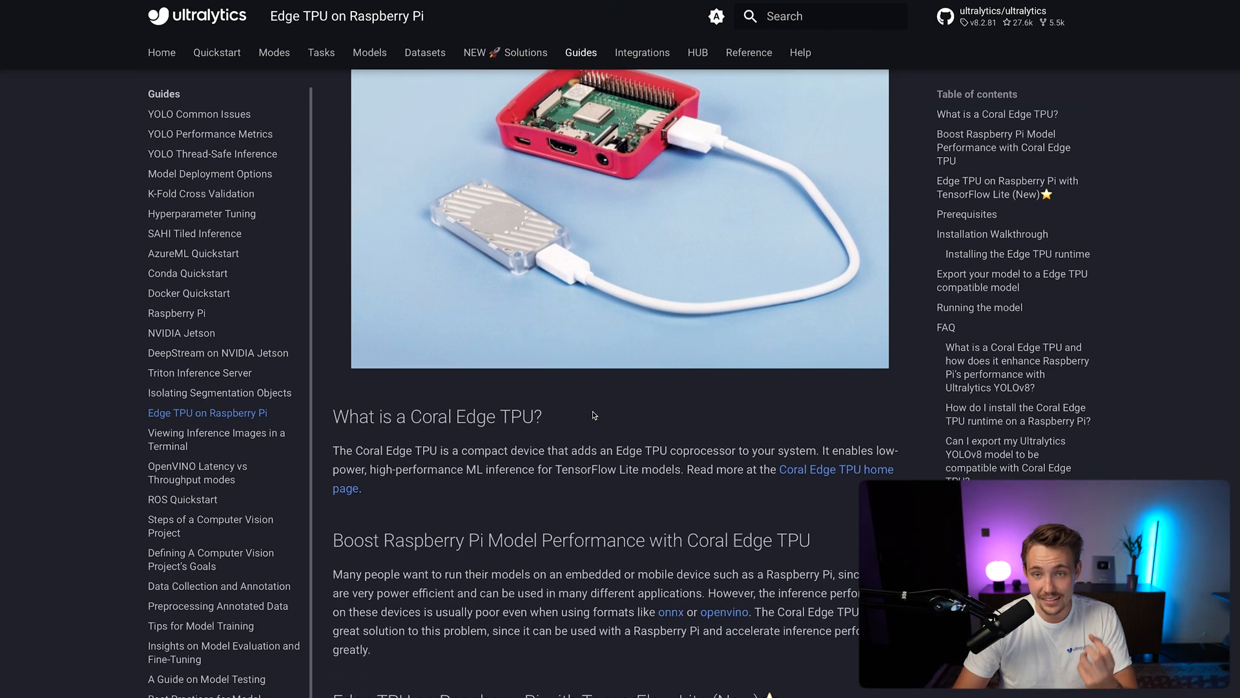
scroll("down", 3)
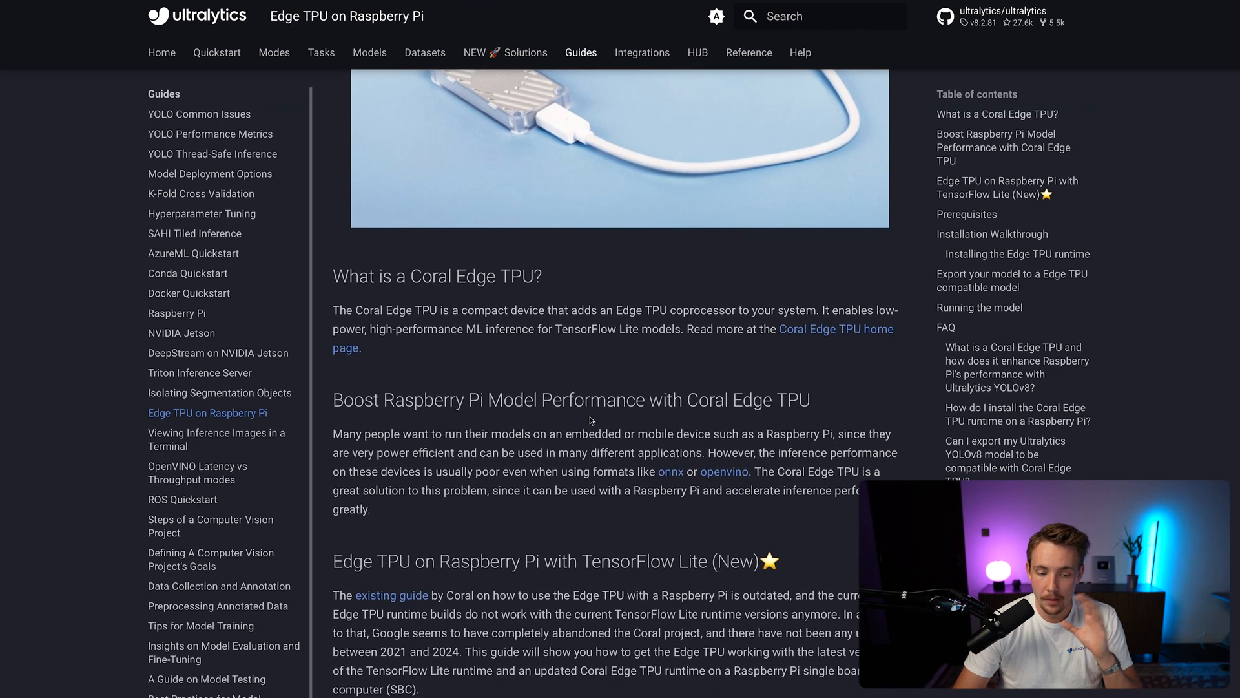
scroll("down", 3)
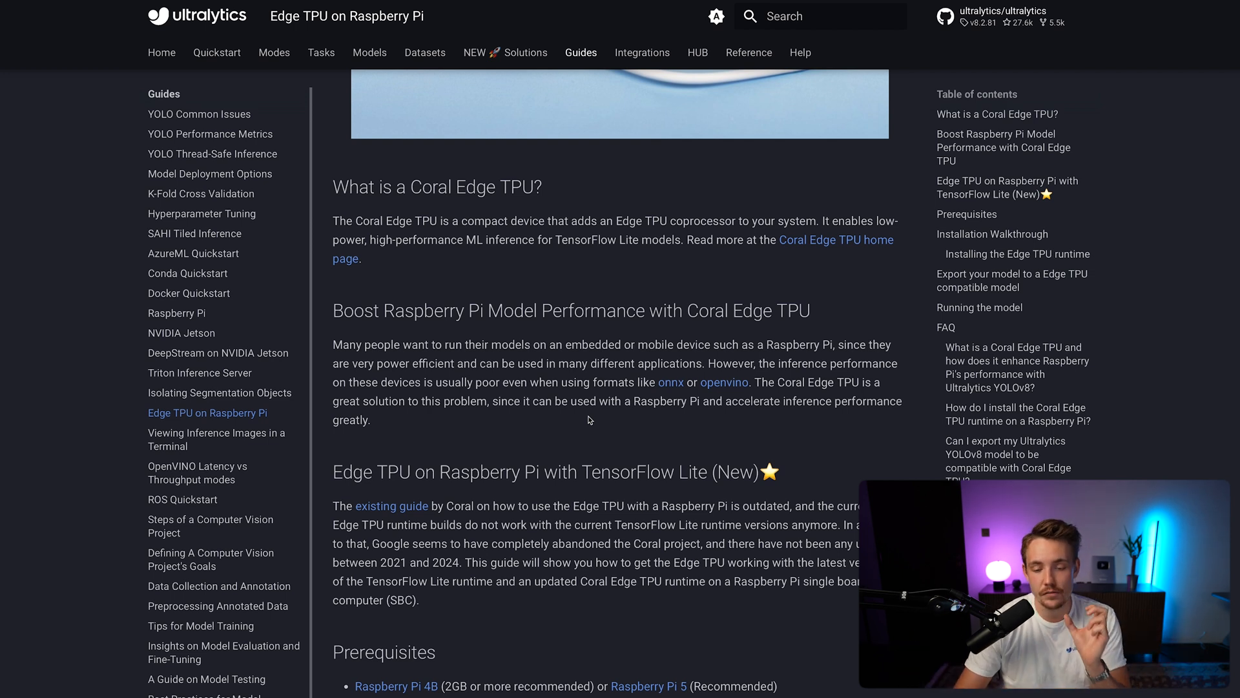
scroll("down", 3)
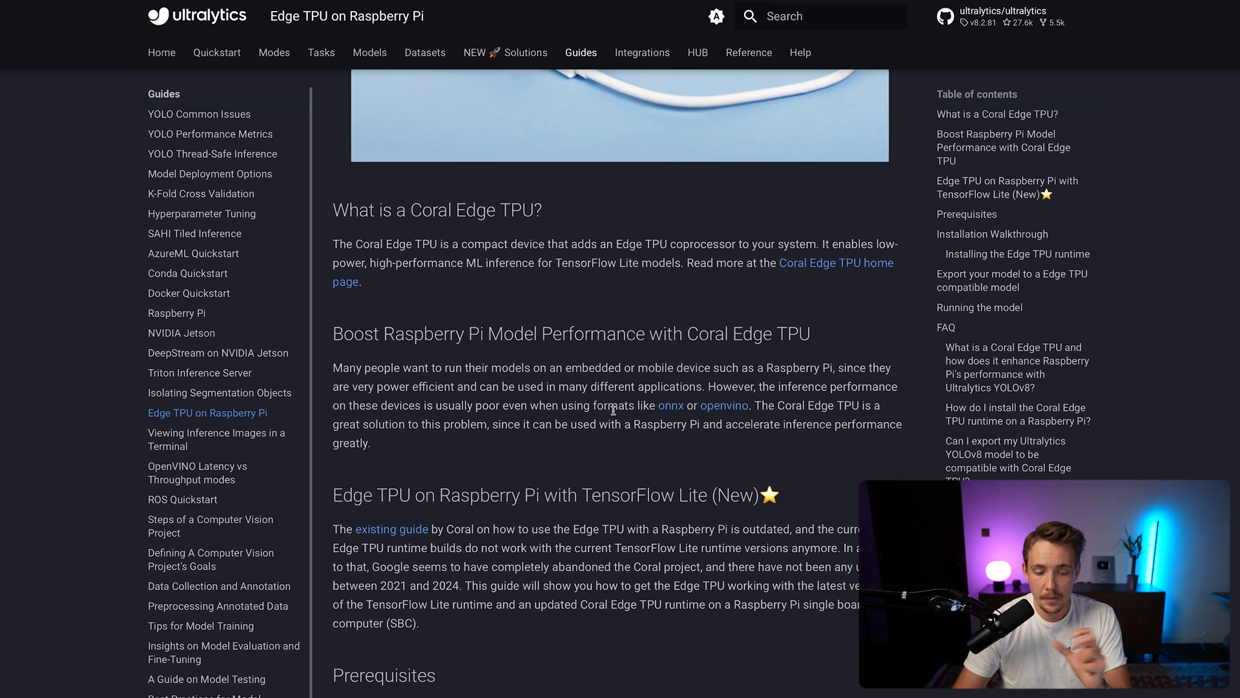
scroll("down", 3)
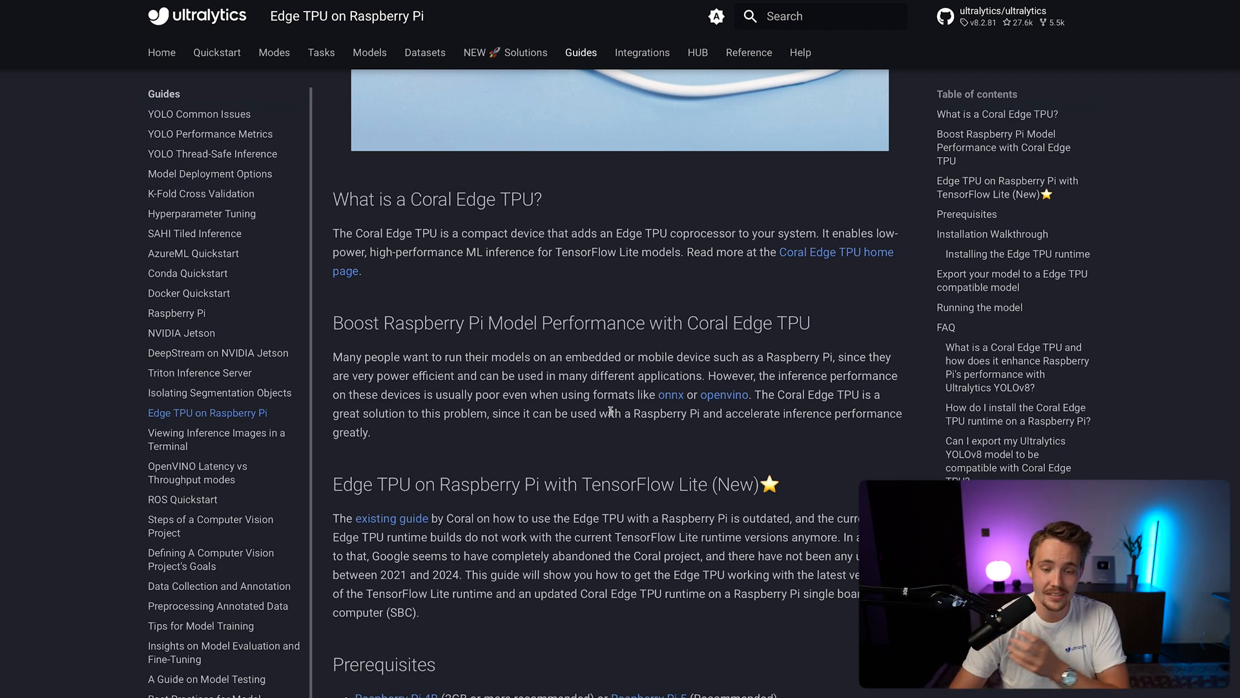
scroll("down", 3)
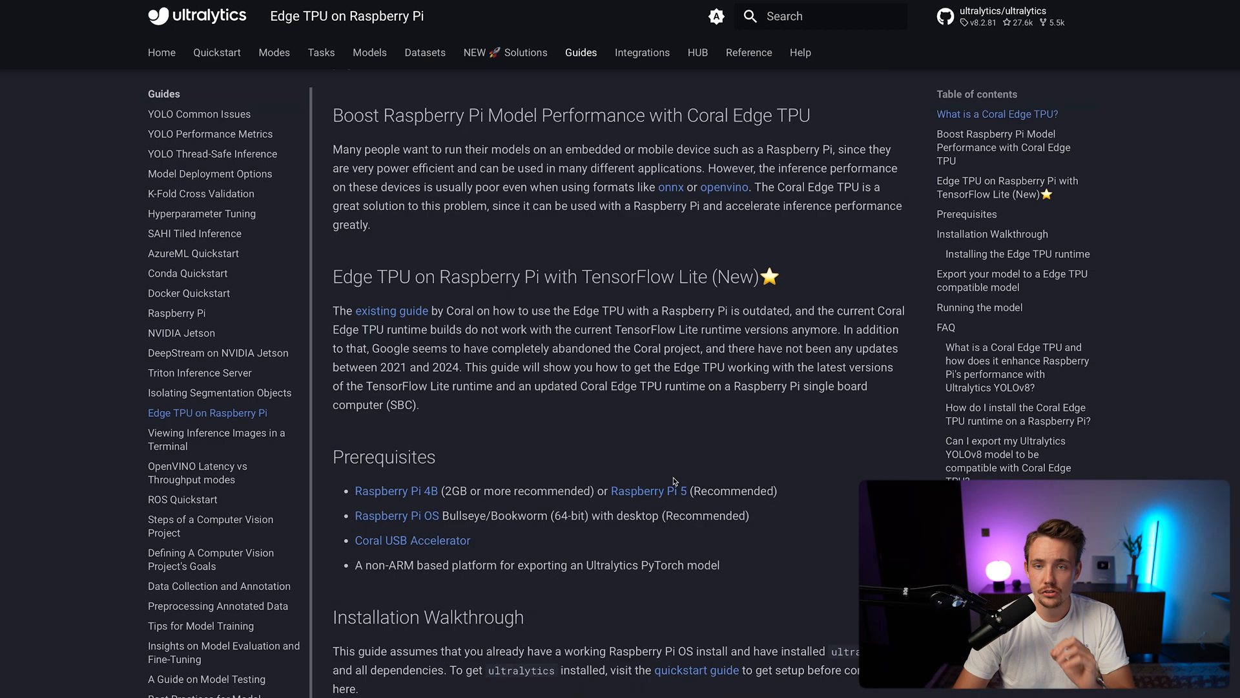
scroll("down", 3)
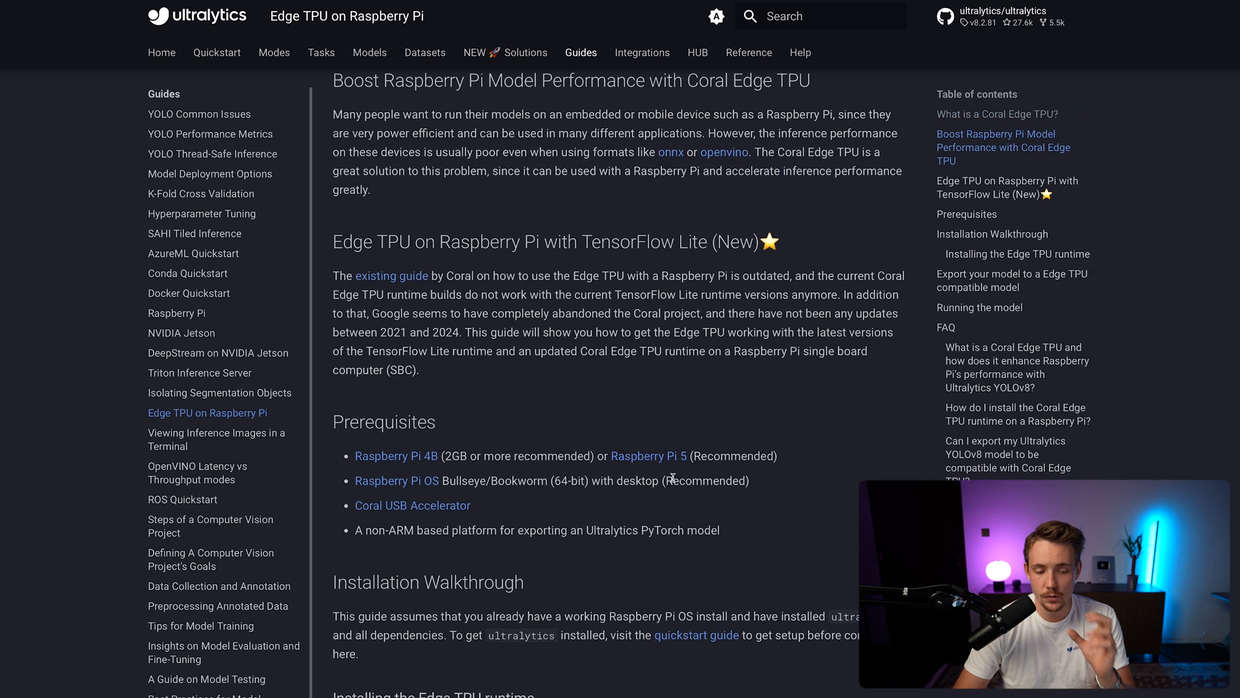
mouse_move(621, 463)
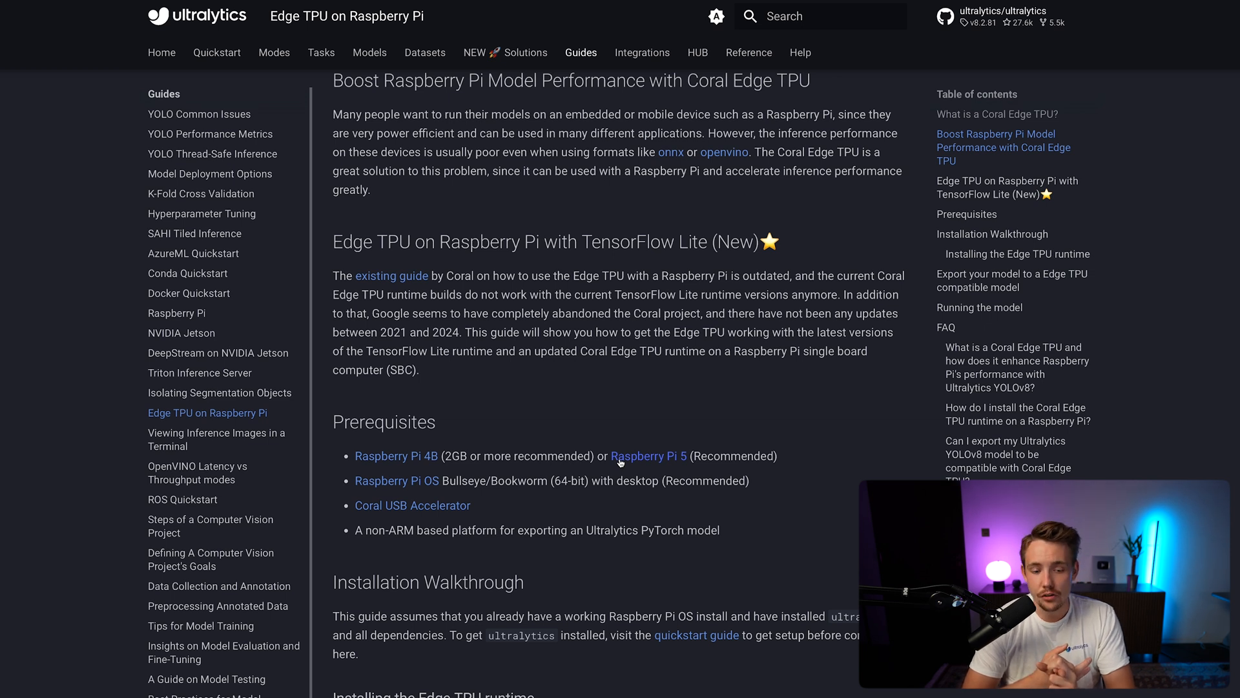
mouse_move(553, 495)
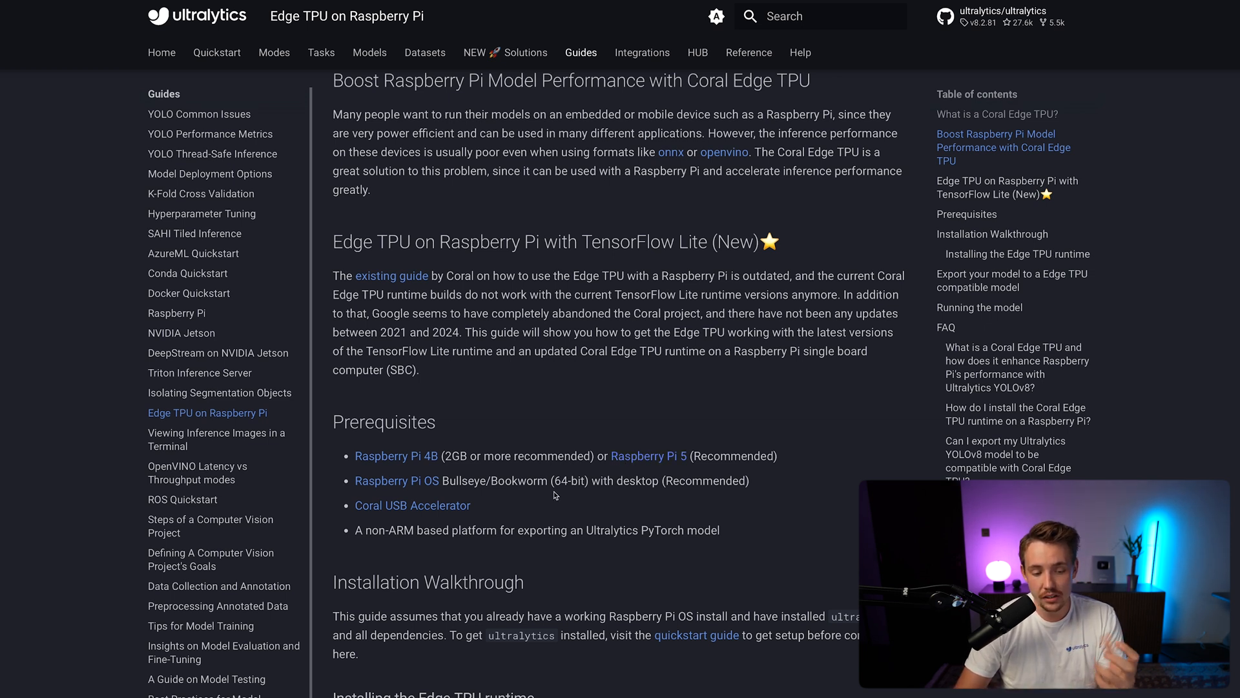
mouse_move(492, 511)
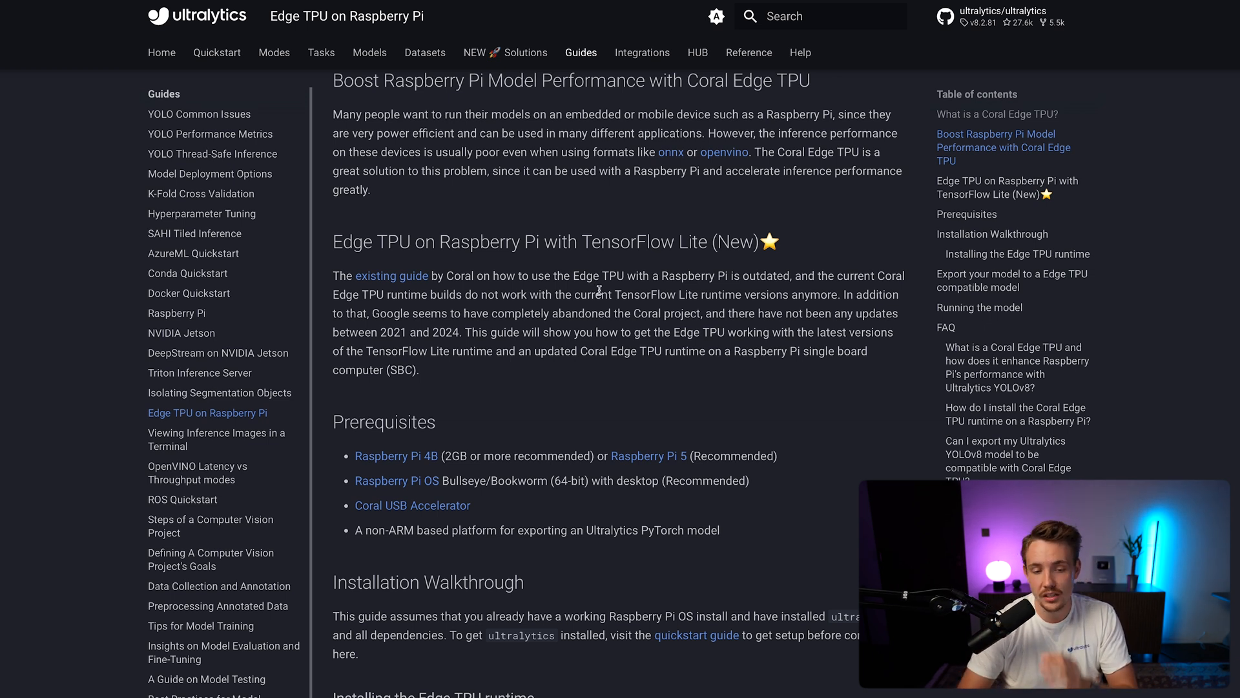
scroll("down", 3)
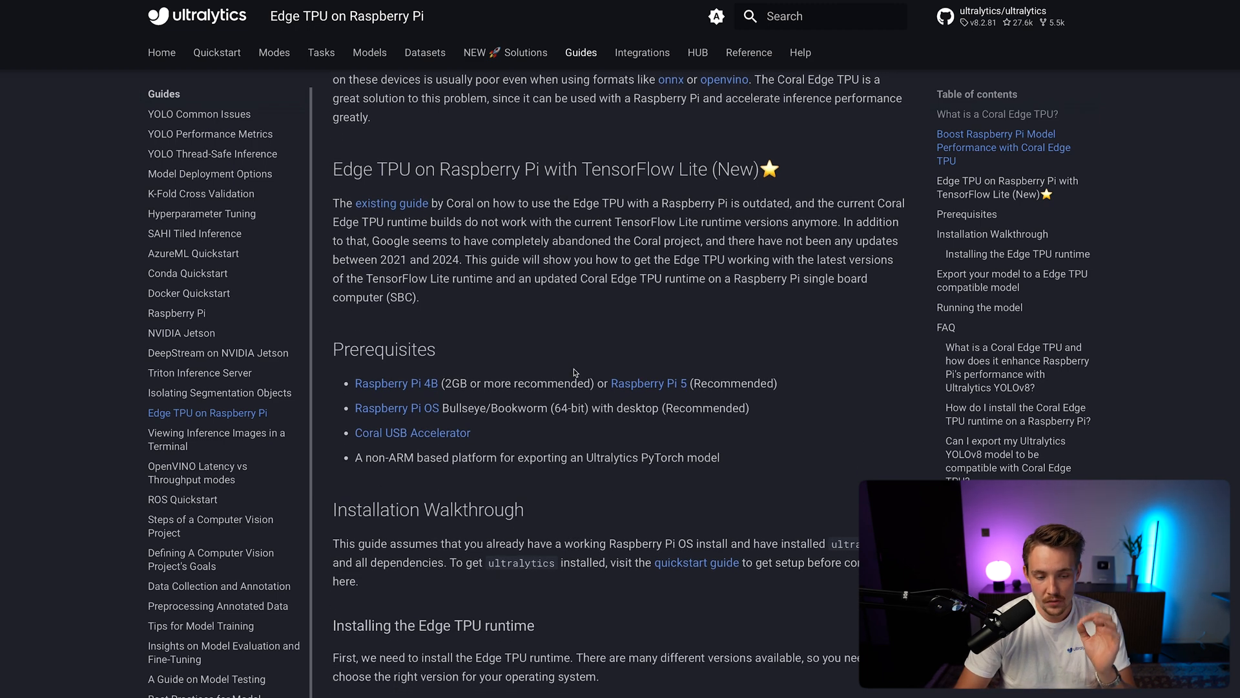
scroll("down", 3)
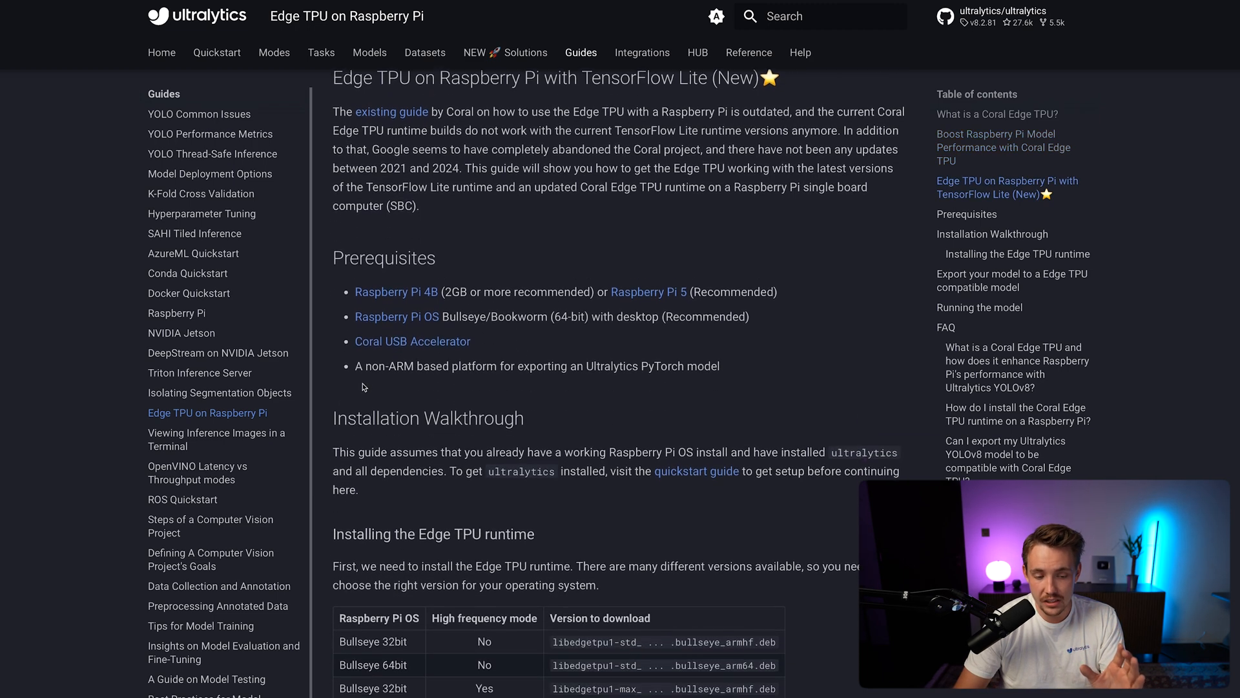
scroll("up", 3)
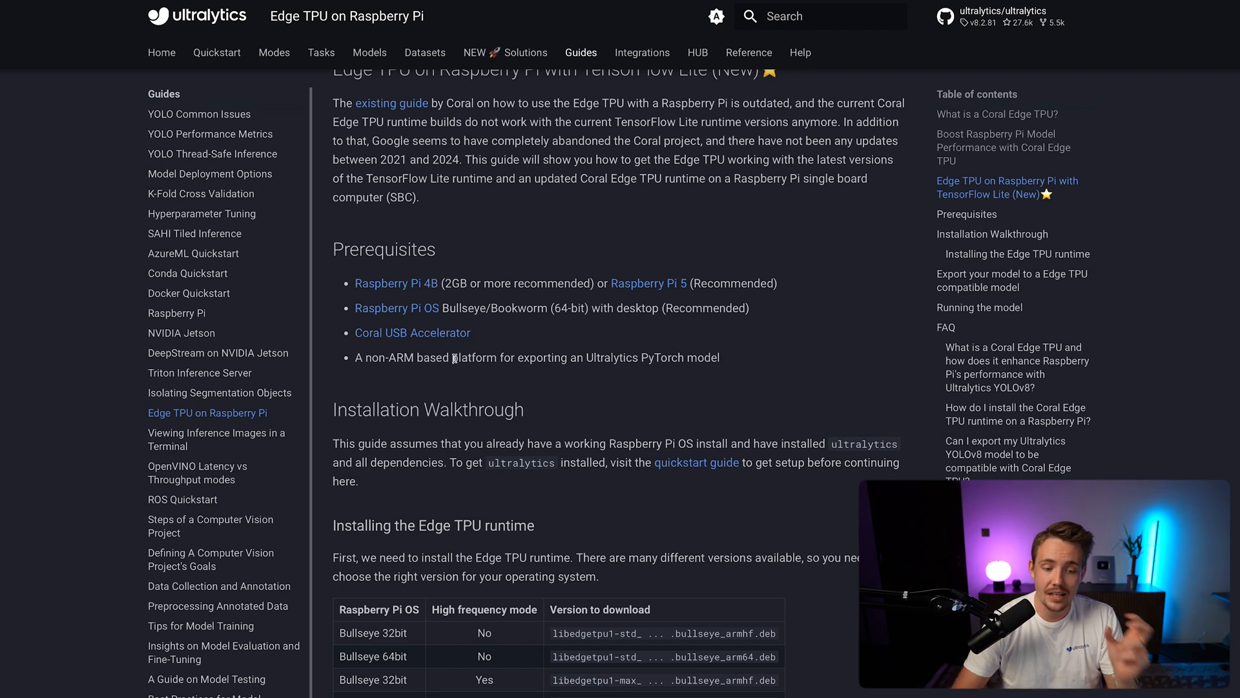
mouse_move(518, 370)
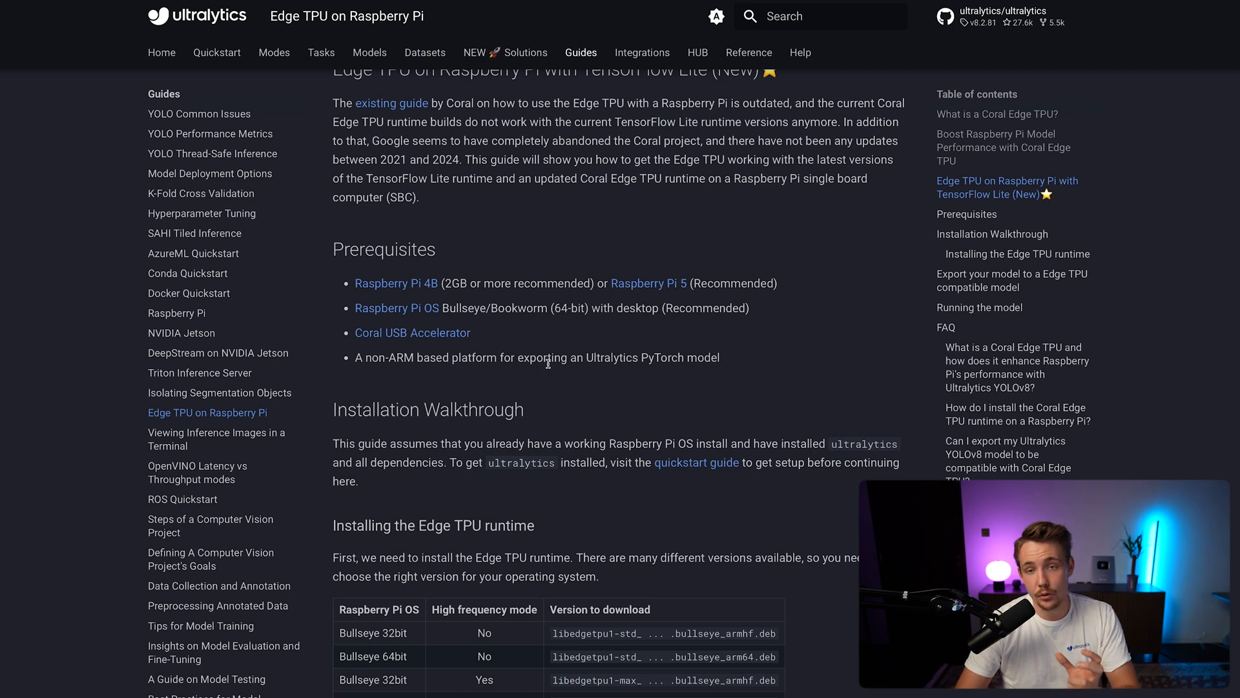
Step: Scroll through the Edge TPU runtime install table and uninstall note to the Export section
scroll("down", 3)
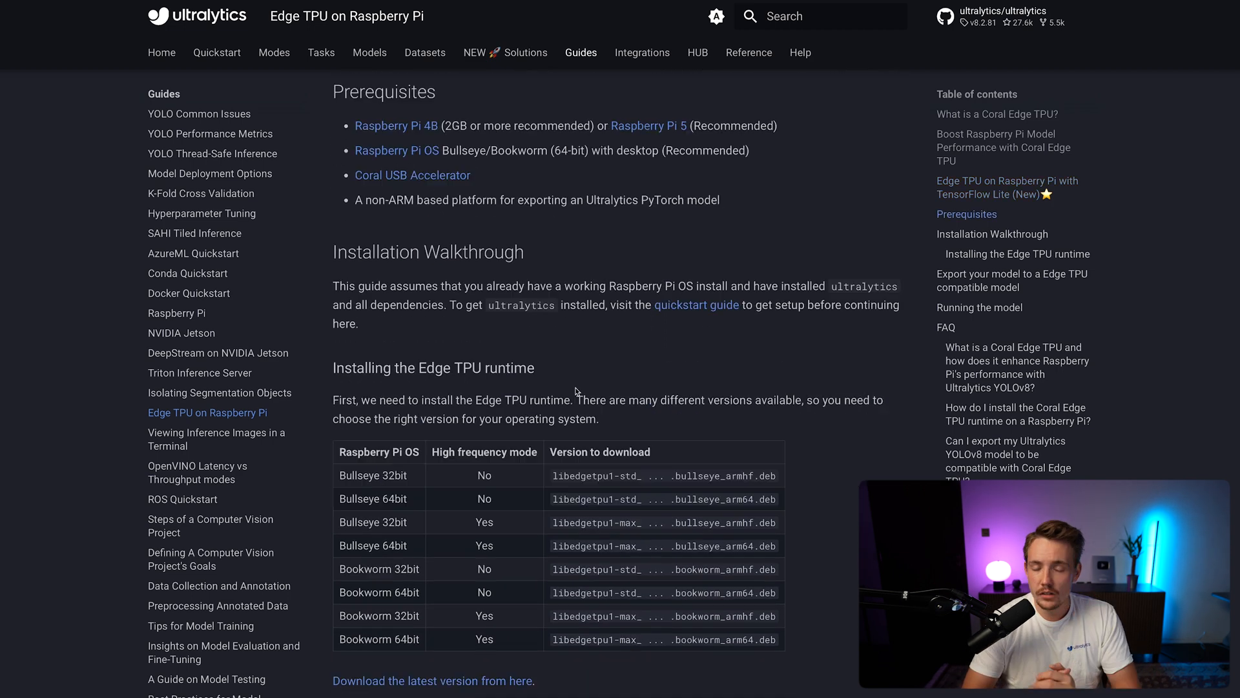
mouse_move(611, 391)
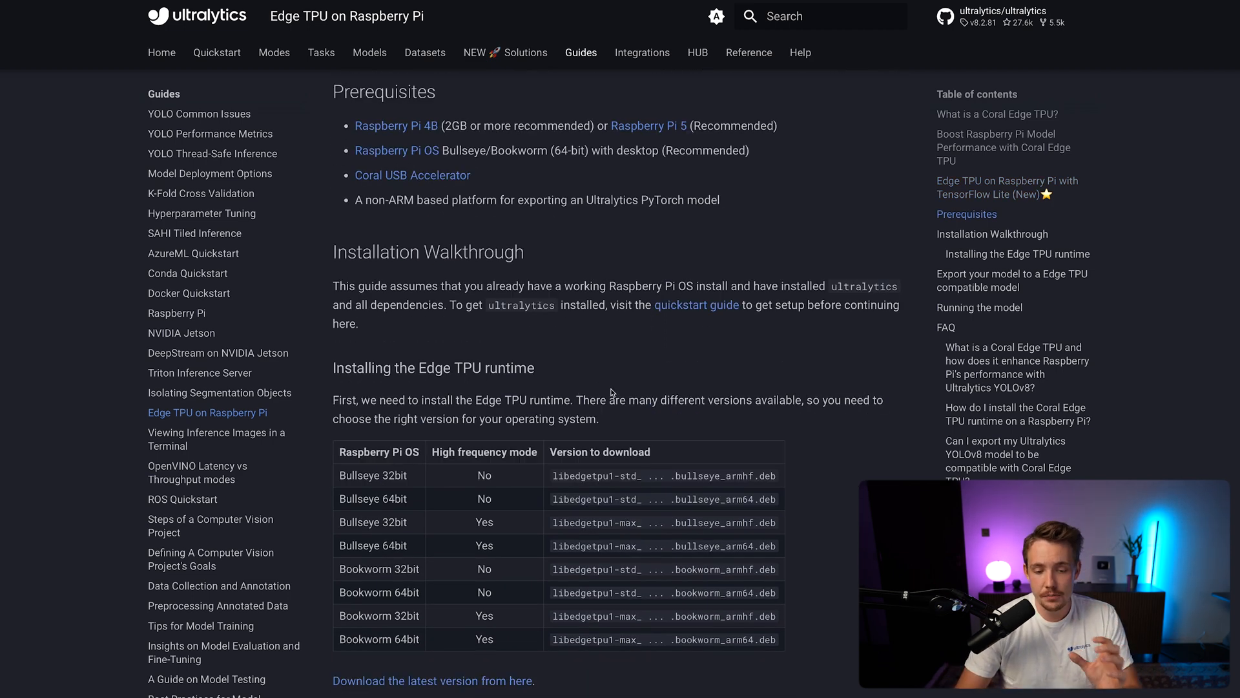
scroll("down", 3)
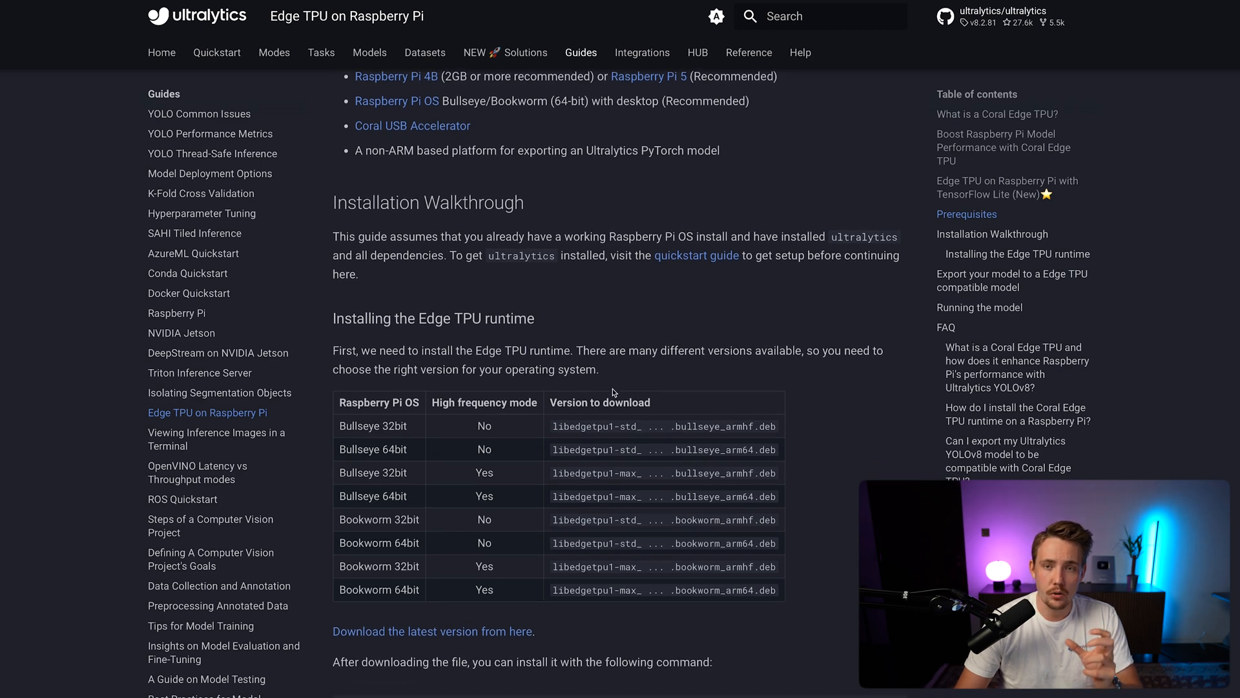
scroll("down", 3)
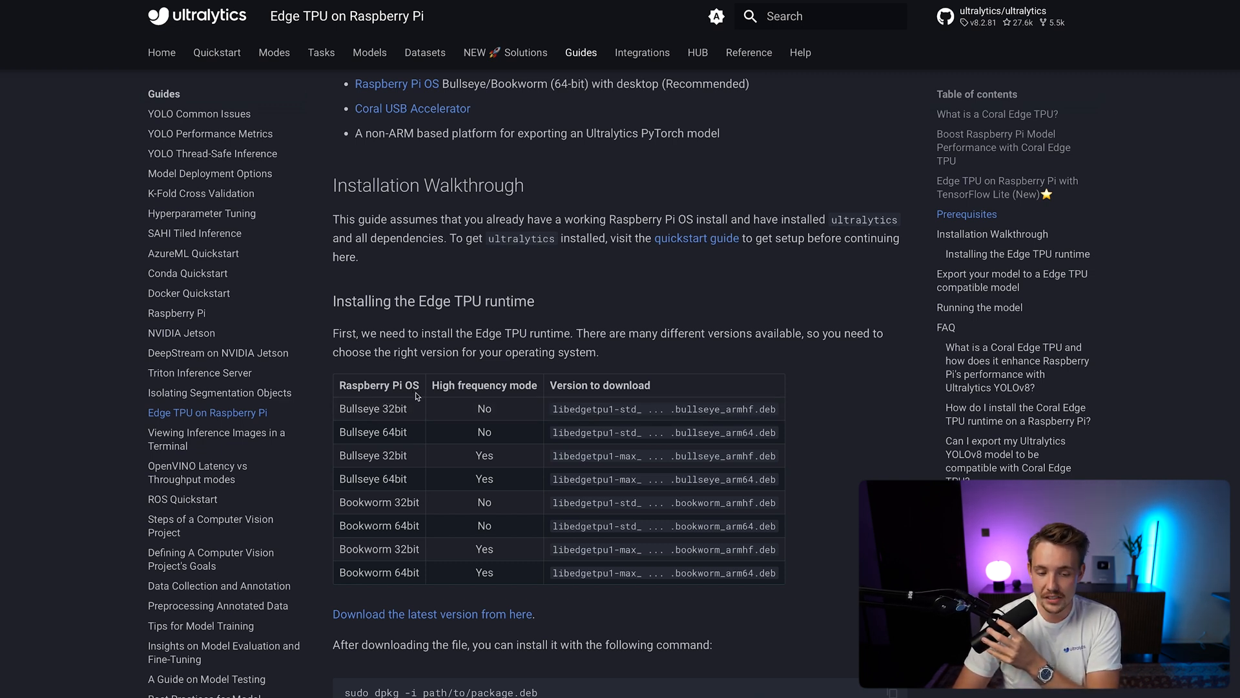
mouse_move(468, 395)
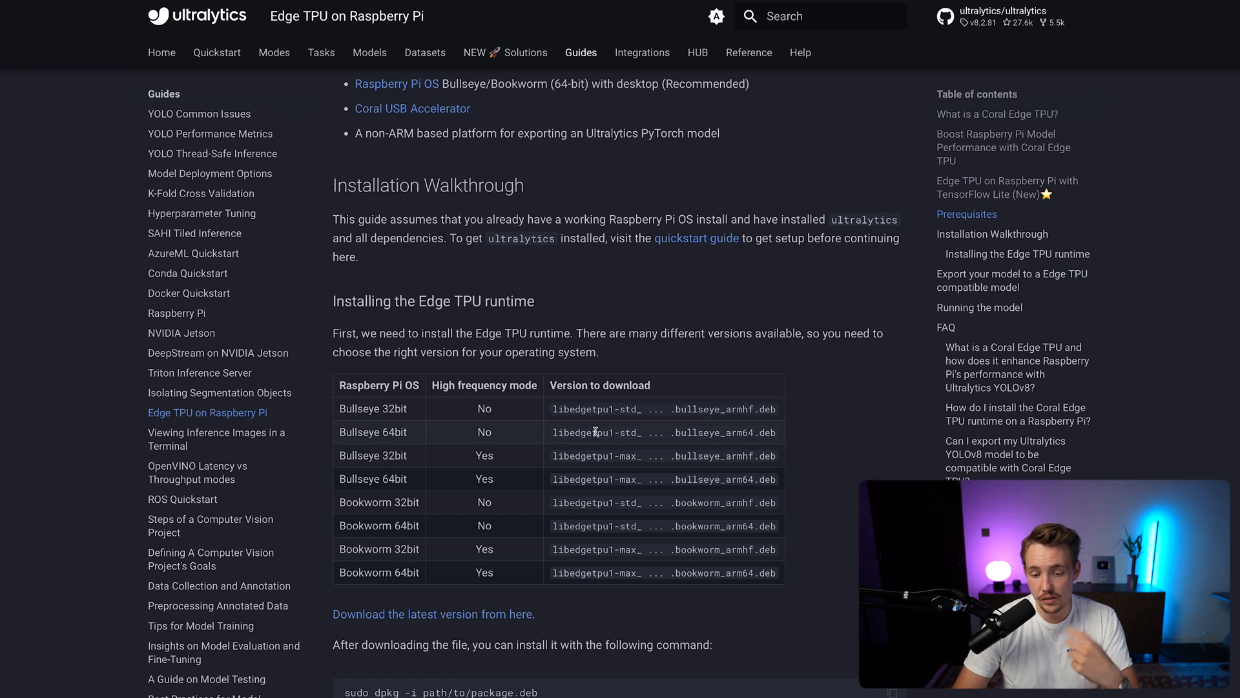
scroll("down", 3)
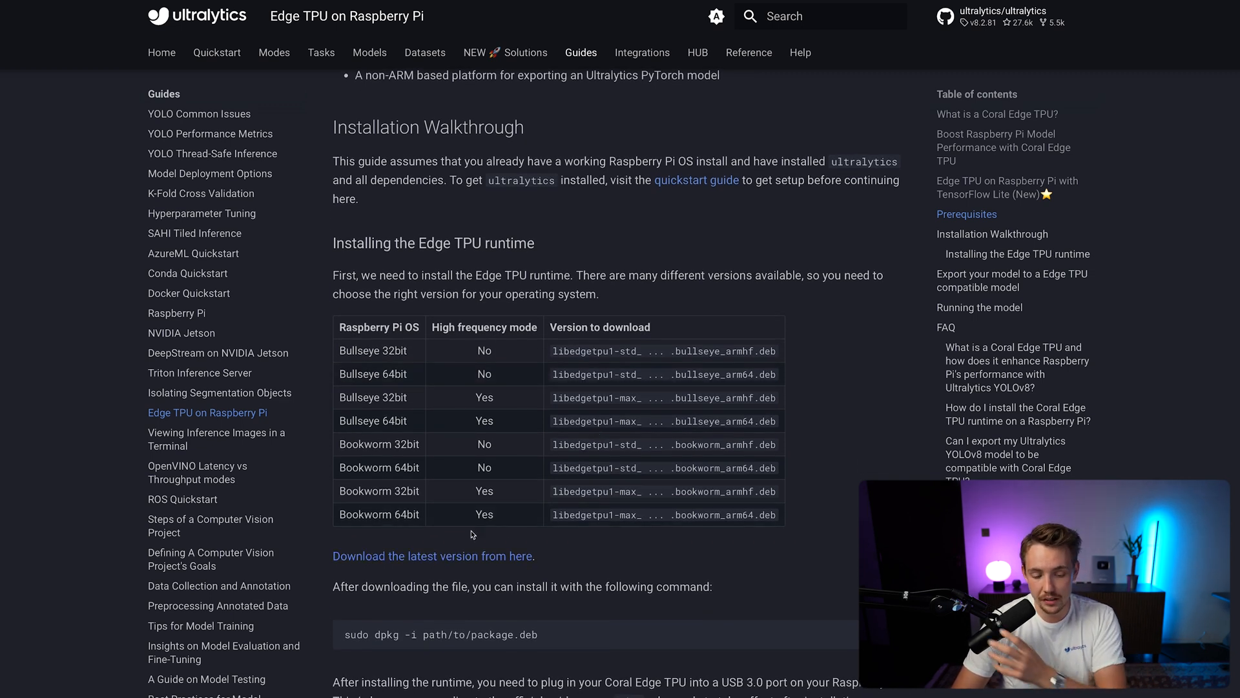
scroll("down", 3)
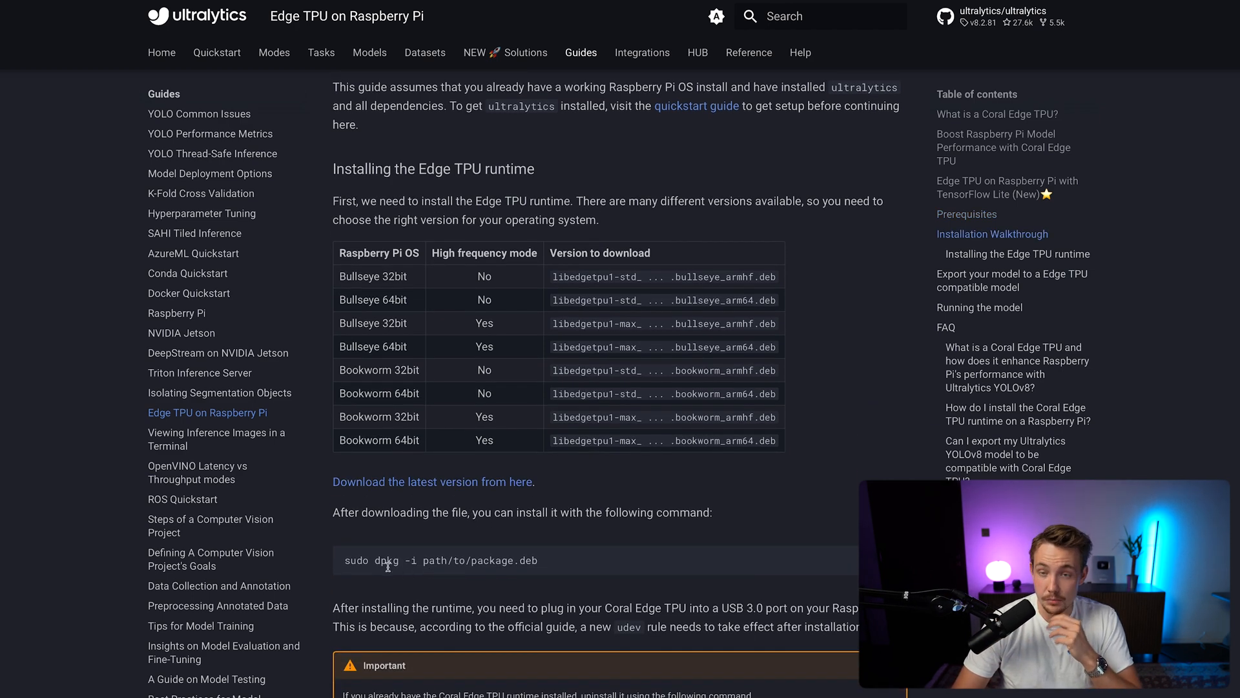
scroll("down", 3)
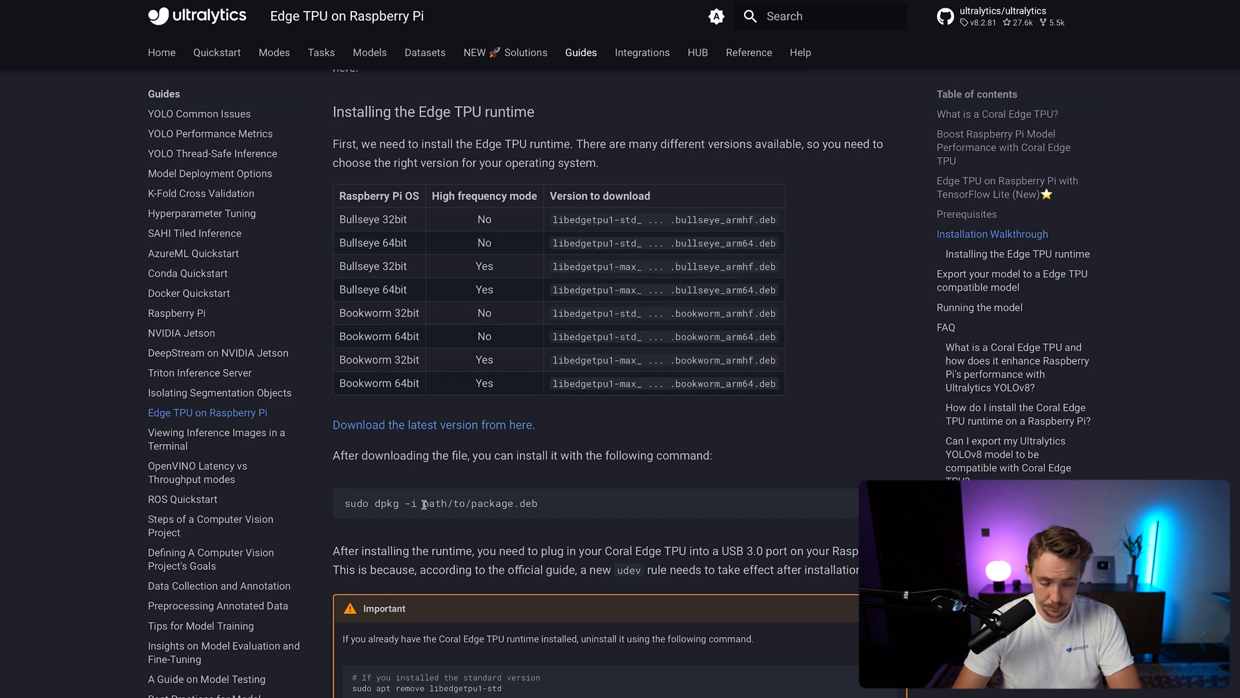
scroll("down", 3)
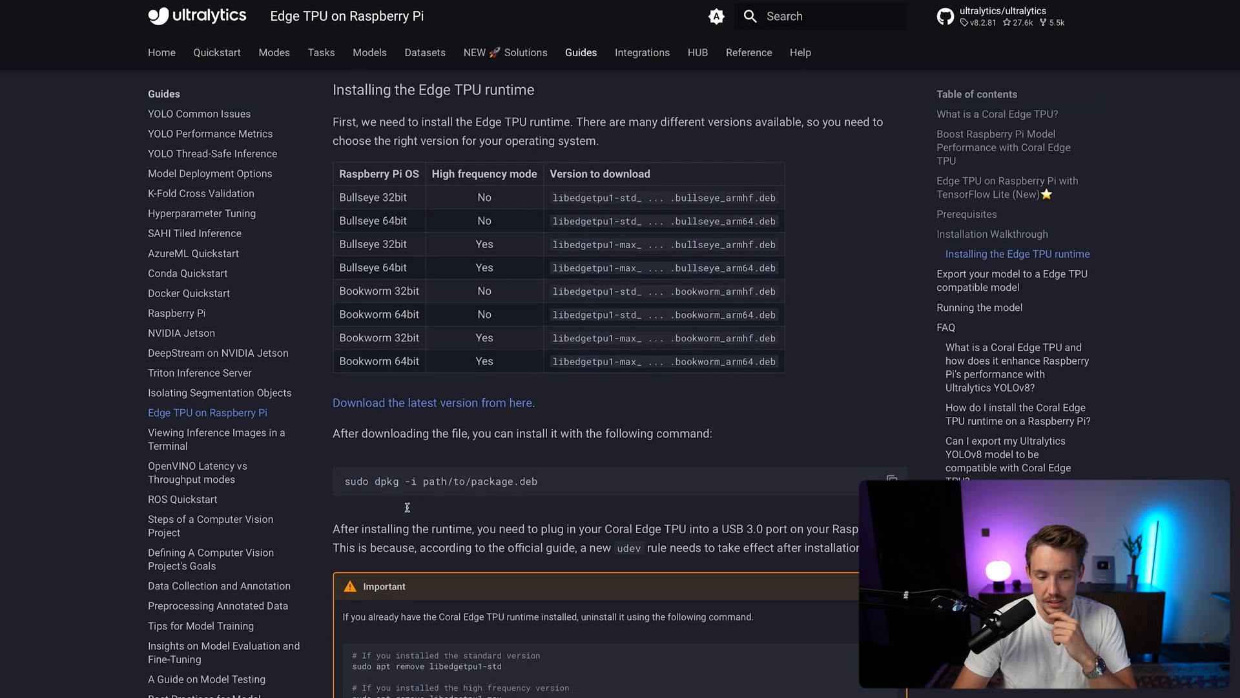
scroll("down", 3)
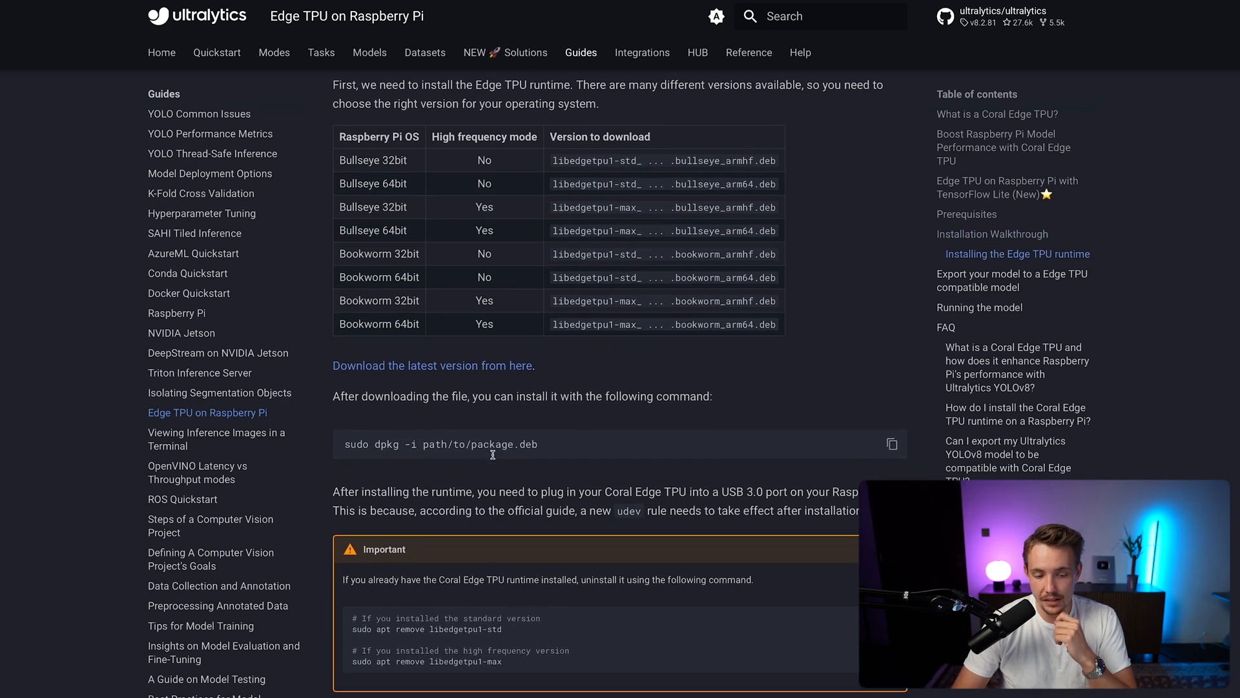
scroll("down", 3)
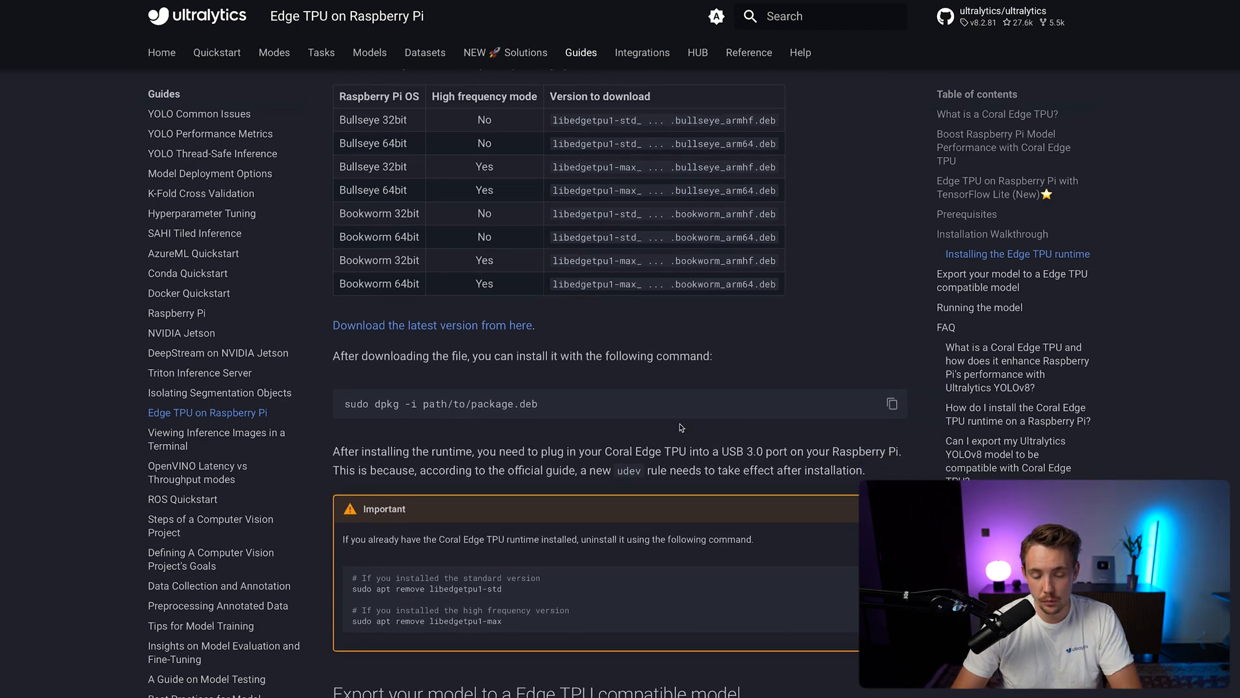
scroll("down", 3)
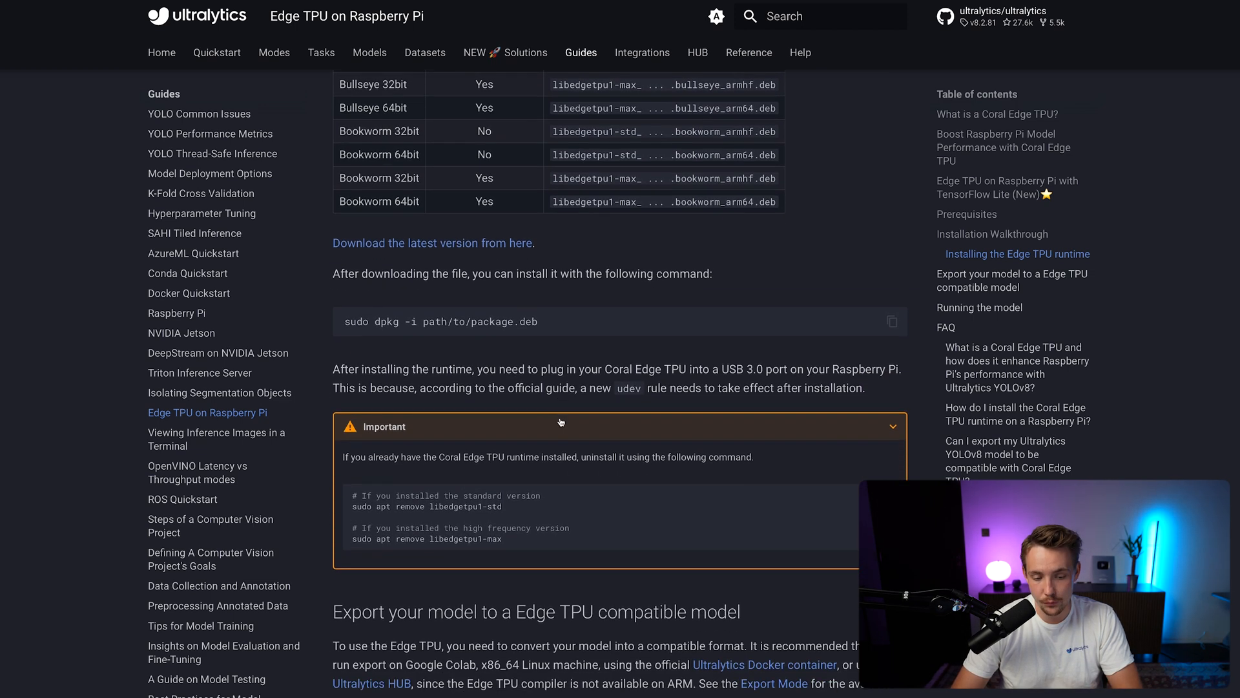
scroll("down", 3)
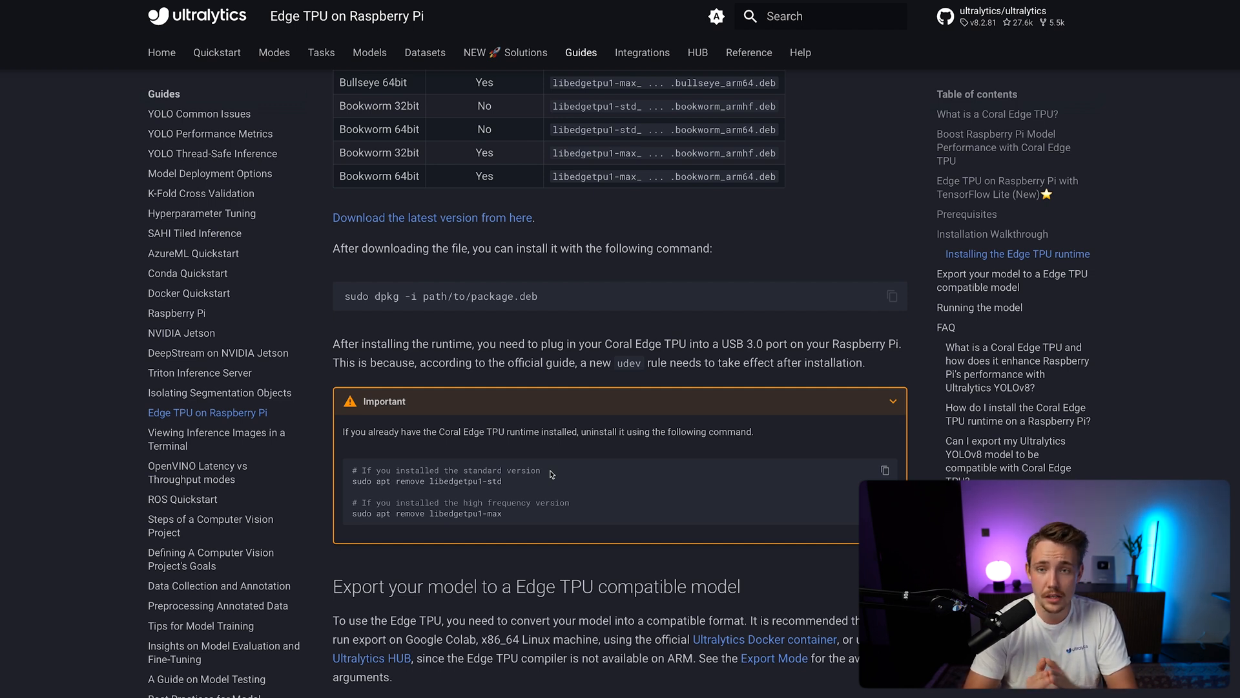
mouse_move(489, 478)
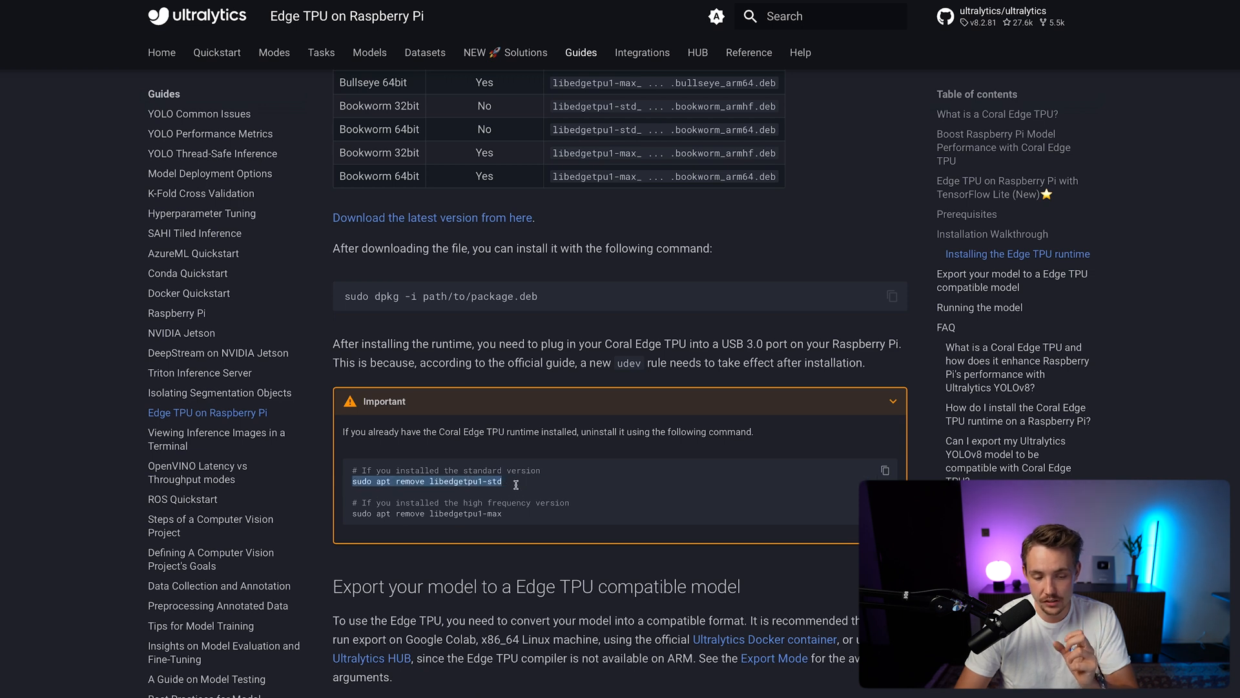
scroll("down", 3)
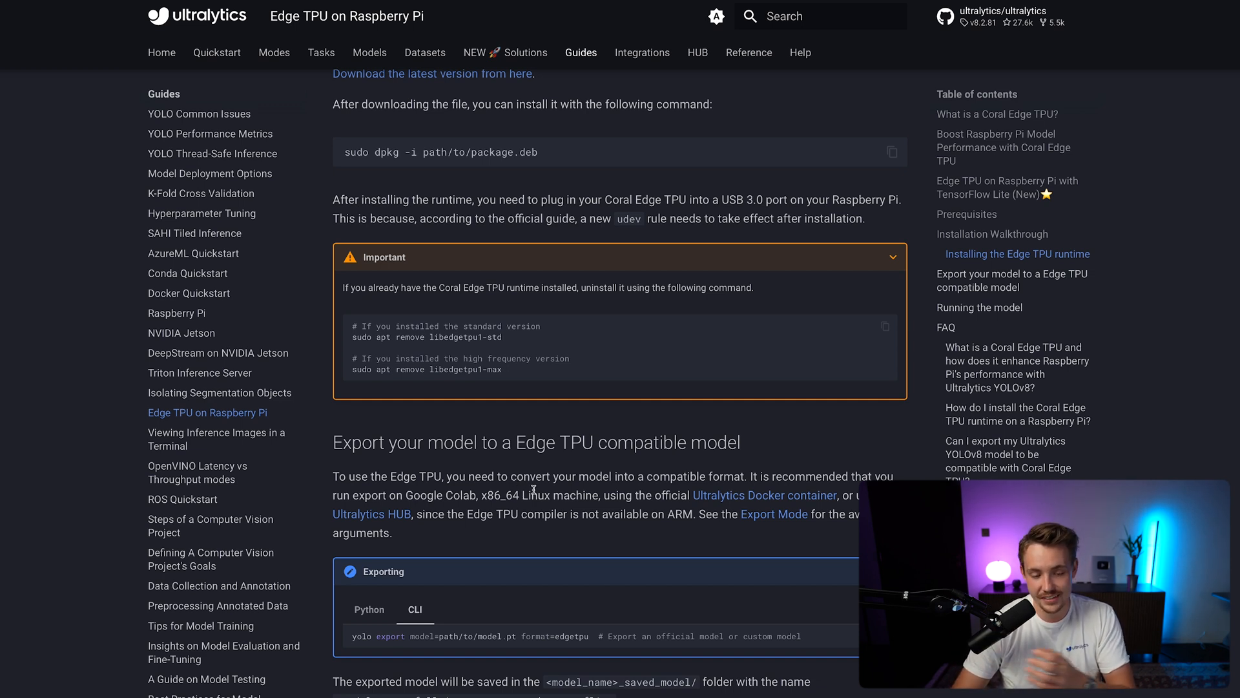
mouse_move(556, 370)
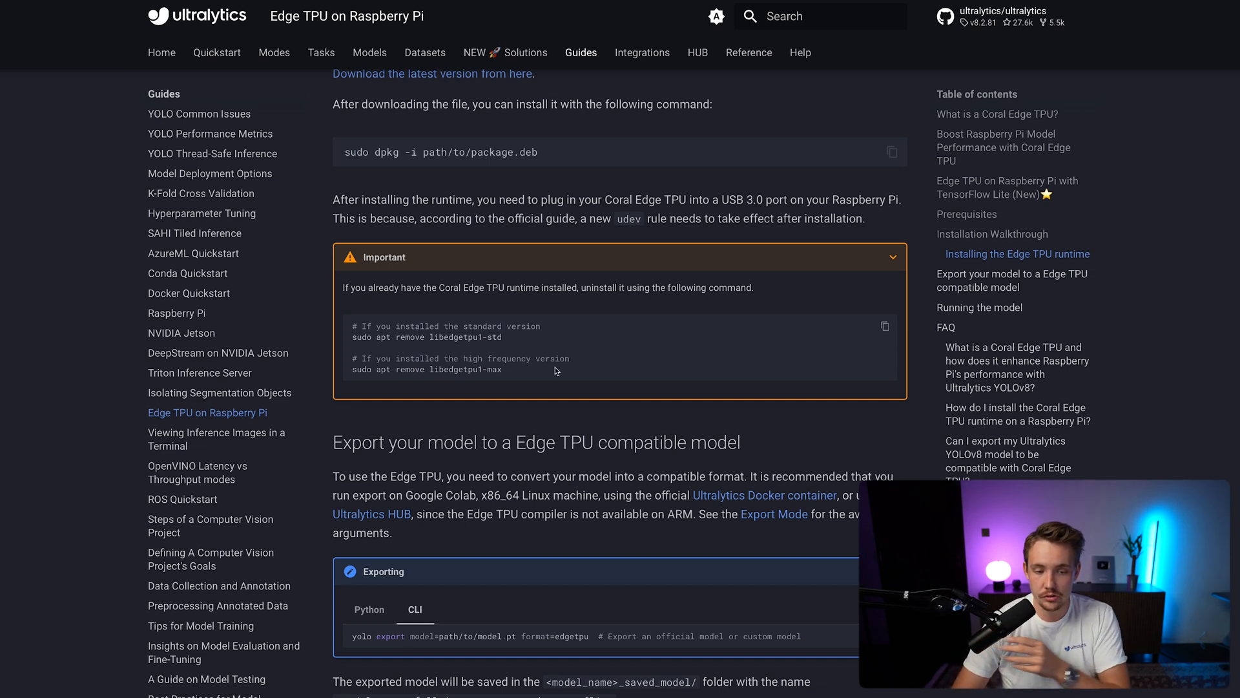
scroll("up", 3)
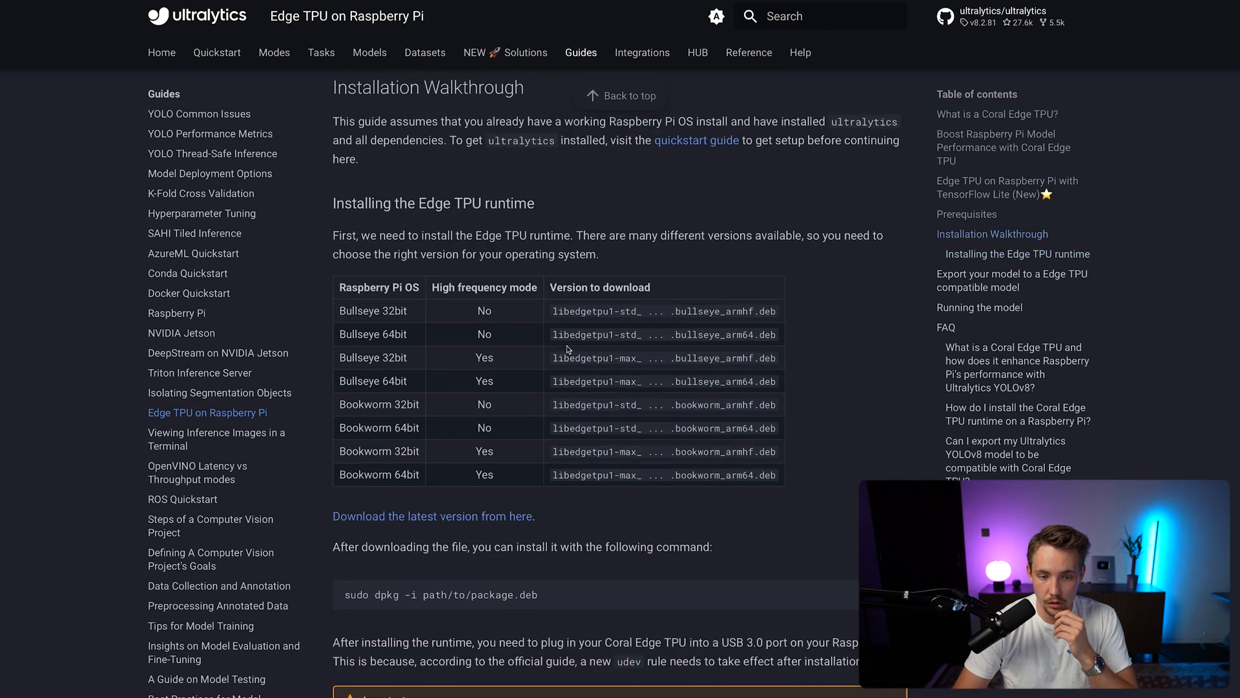
scroll("down", 3)
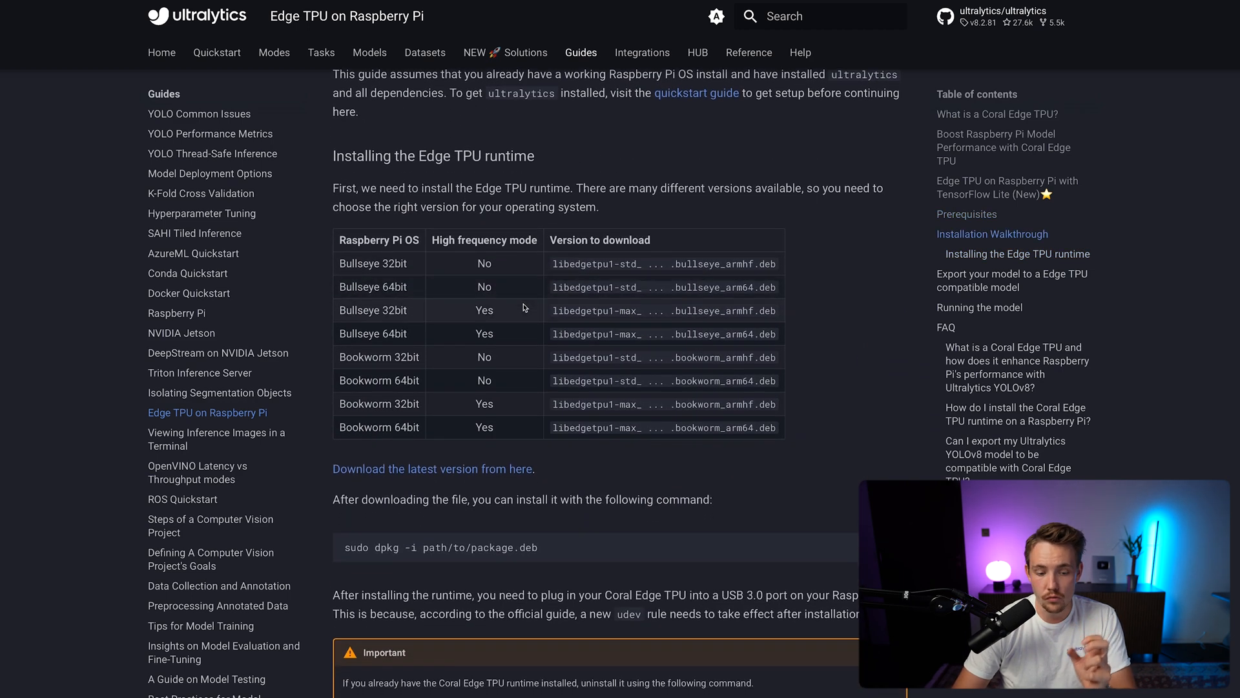
scroll("down", 3)
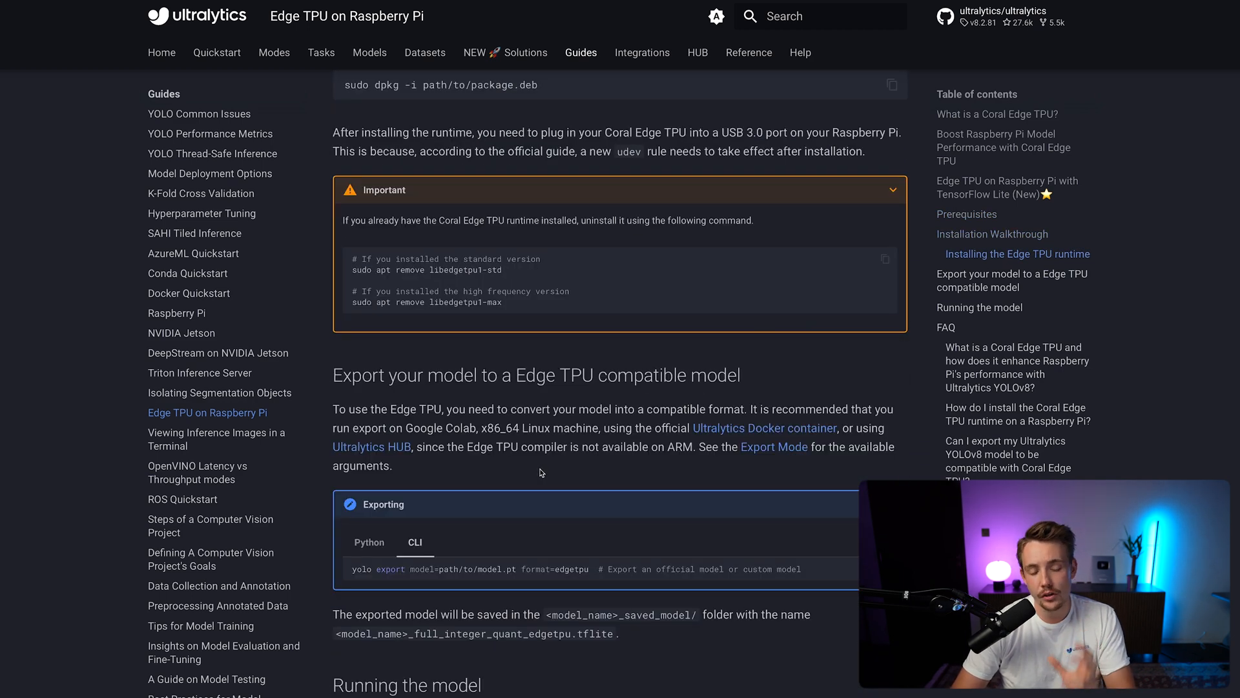
scroll("down", 3)
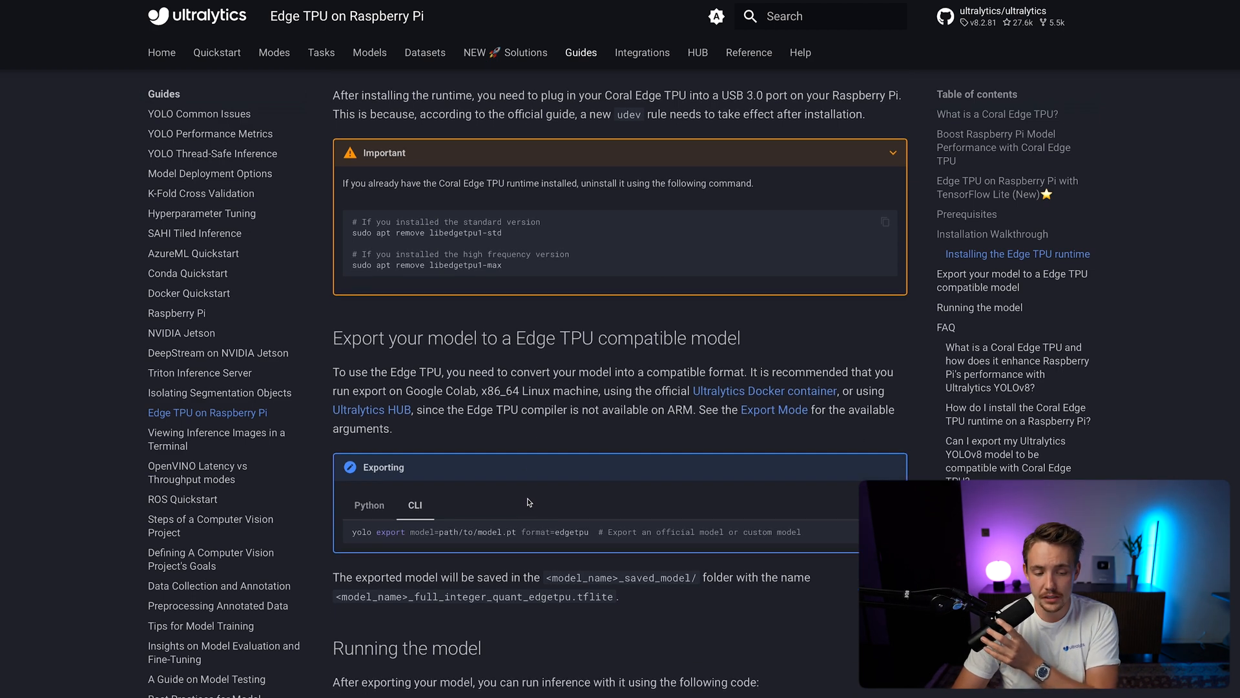
Step: Select 'export' and 'edgetpu' in the CLI export command, then view the exported filename
scroll("down", 3)
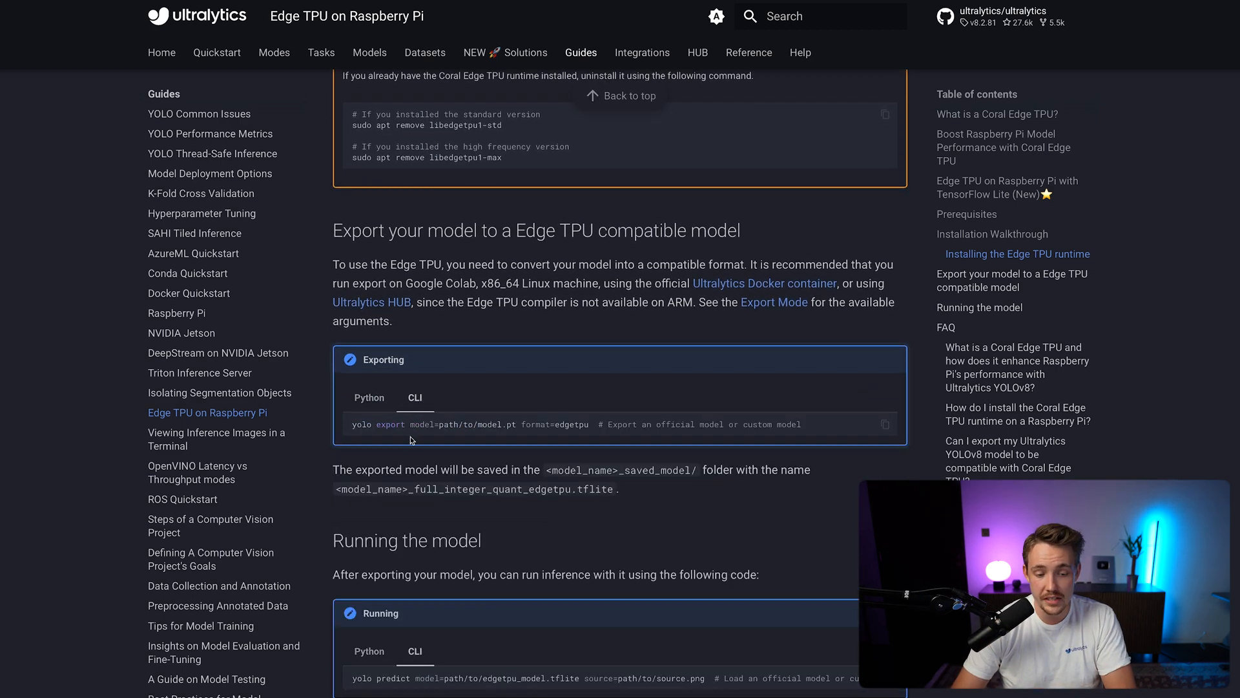
double_click(390, 427)
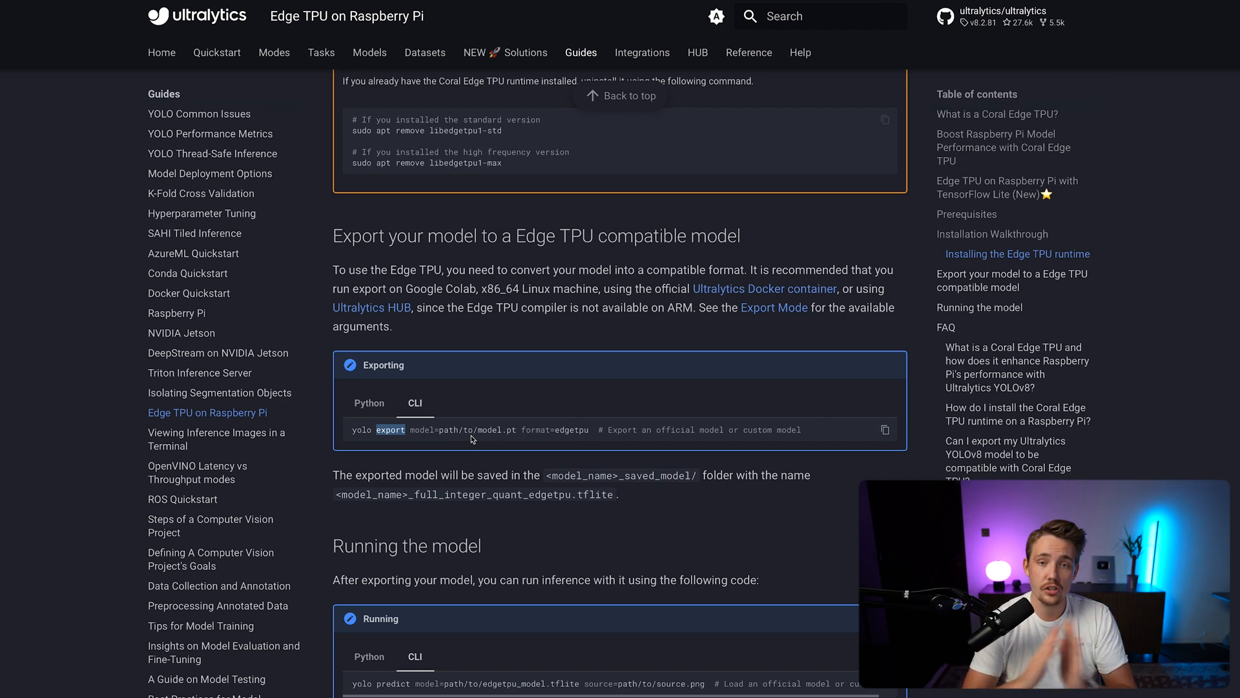
mouse_move(480, 434)
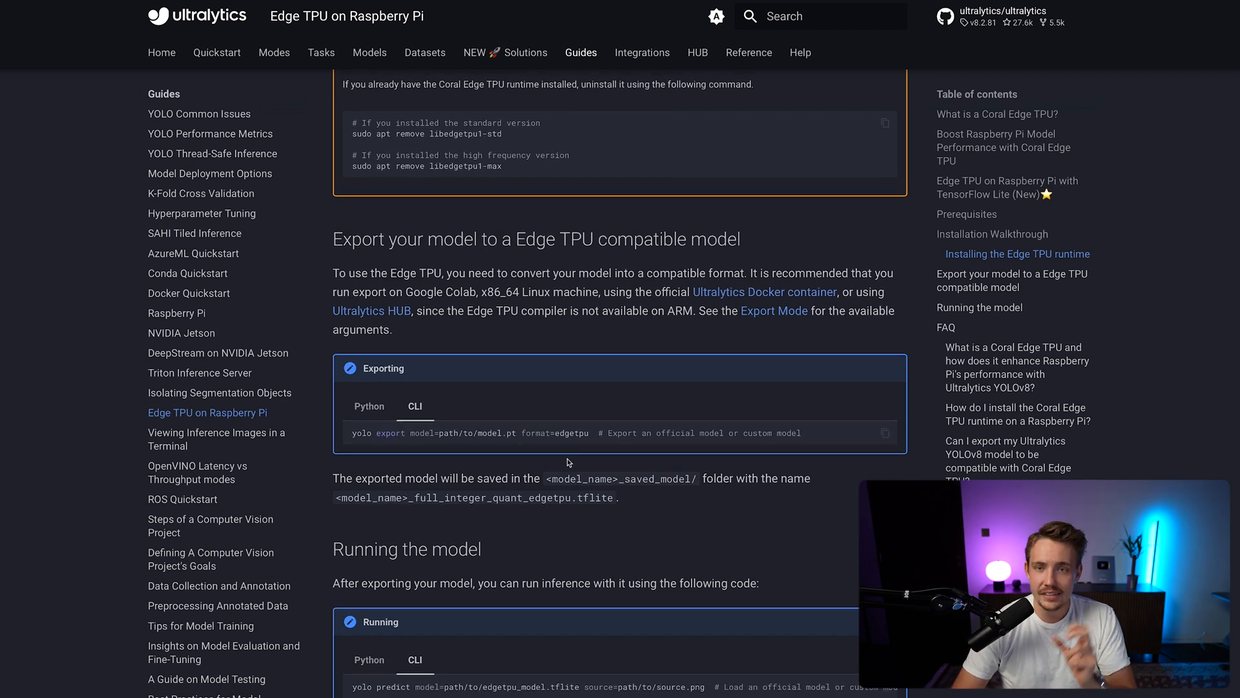
mouse_move(546, 433)
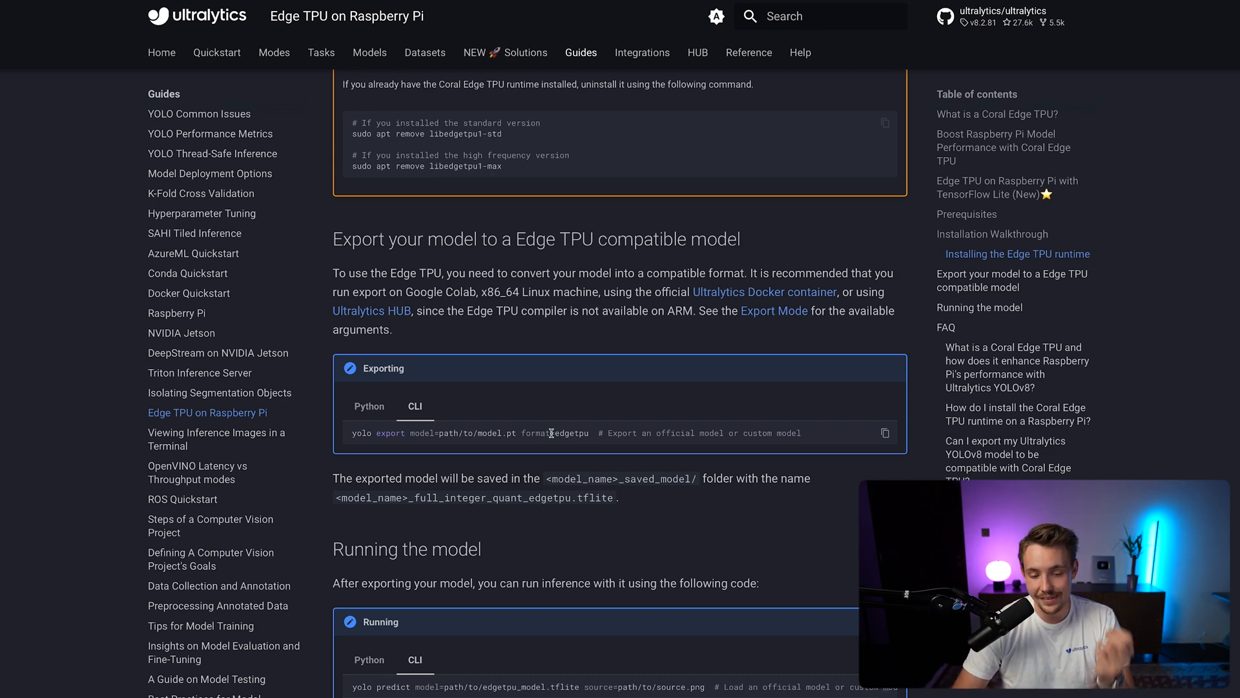
double_click(569, 433)
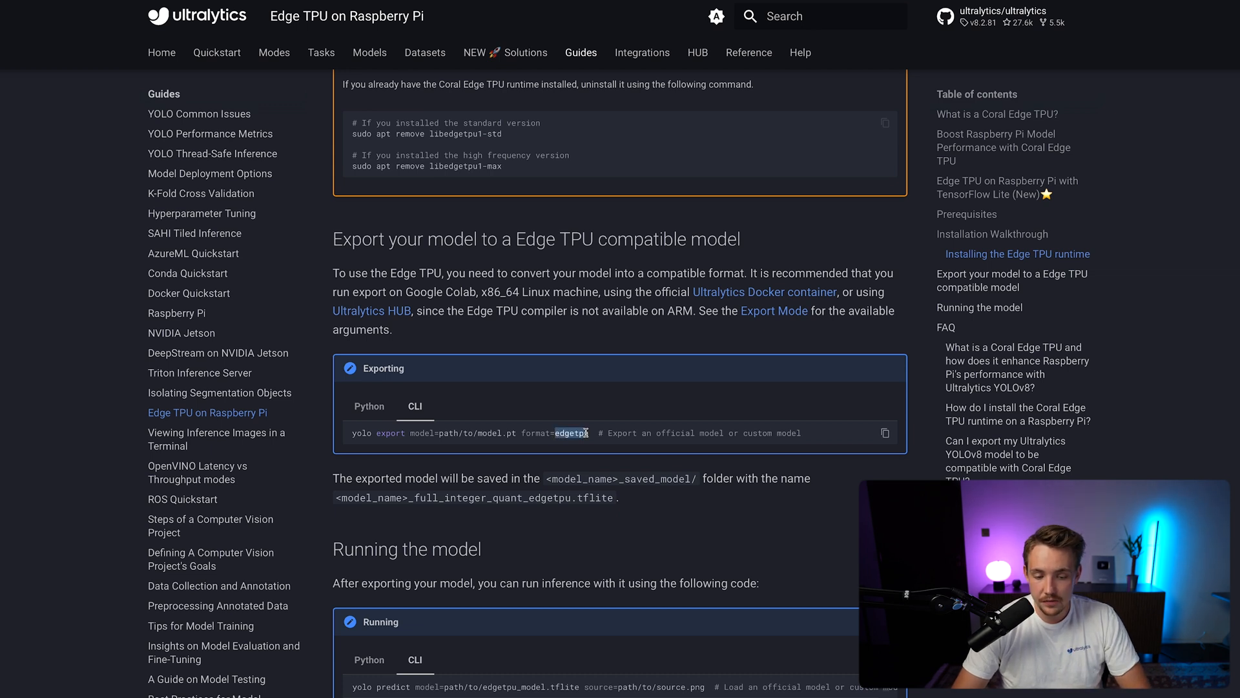
scroll("down", 3)
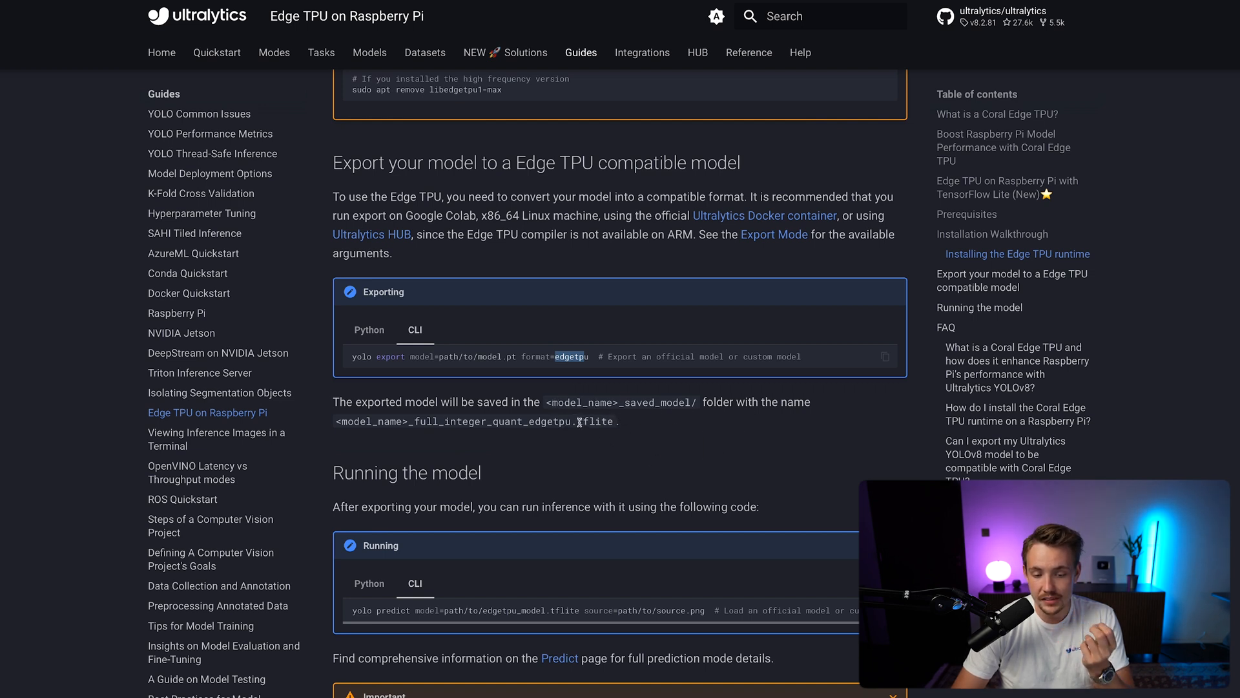
mouse_move(610, 430)
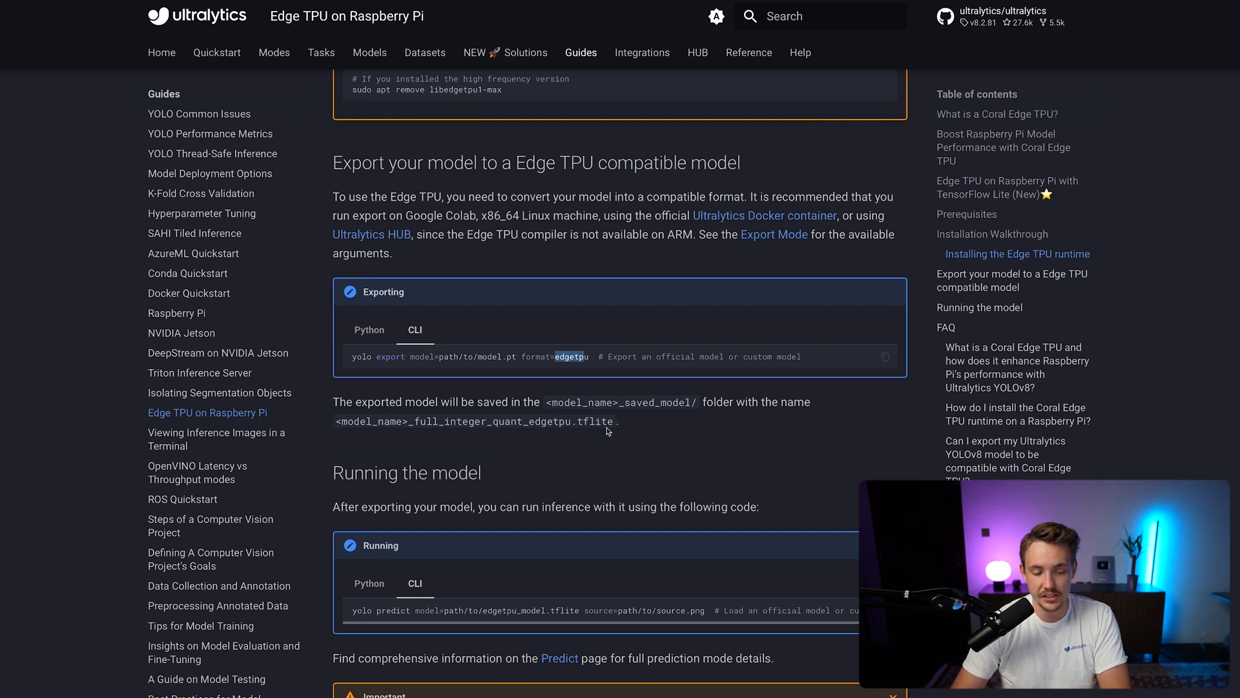
Step: View the Python and CLI 'Running the model' examples, then reach the tflite-runtime note
scroll("down", 3)
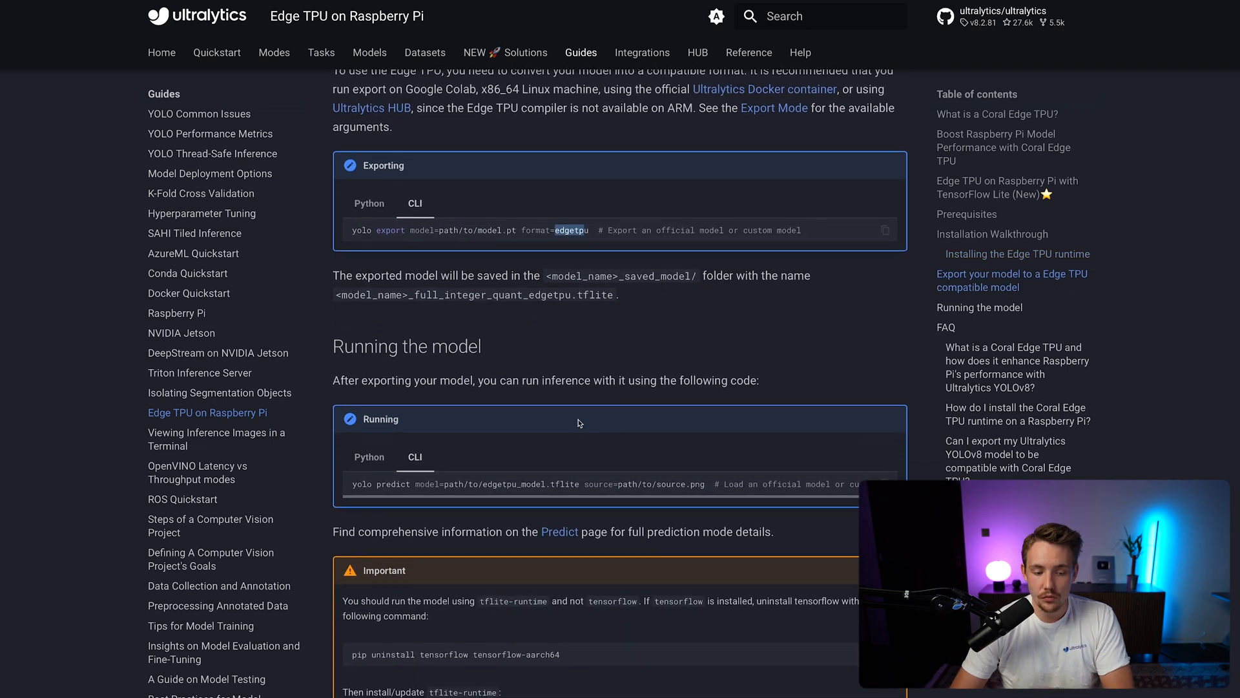
scroll("down", 3)
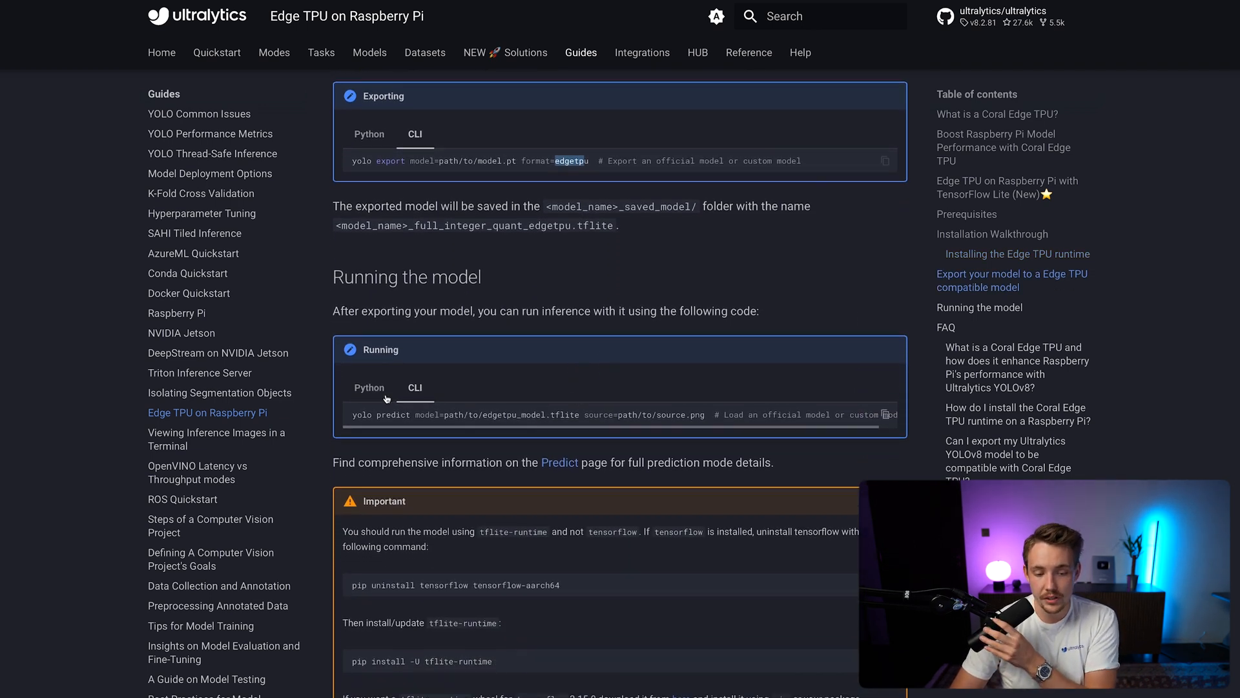
left_click(369, 388)
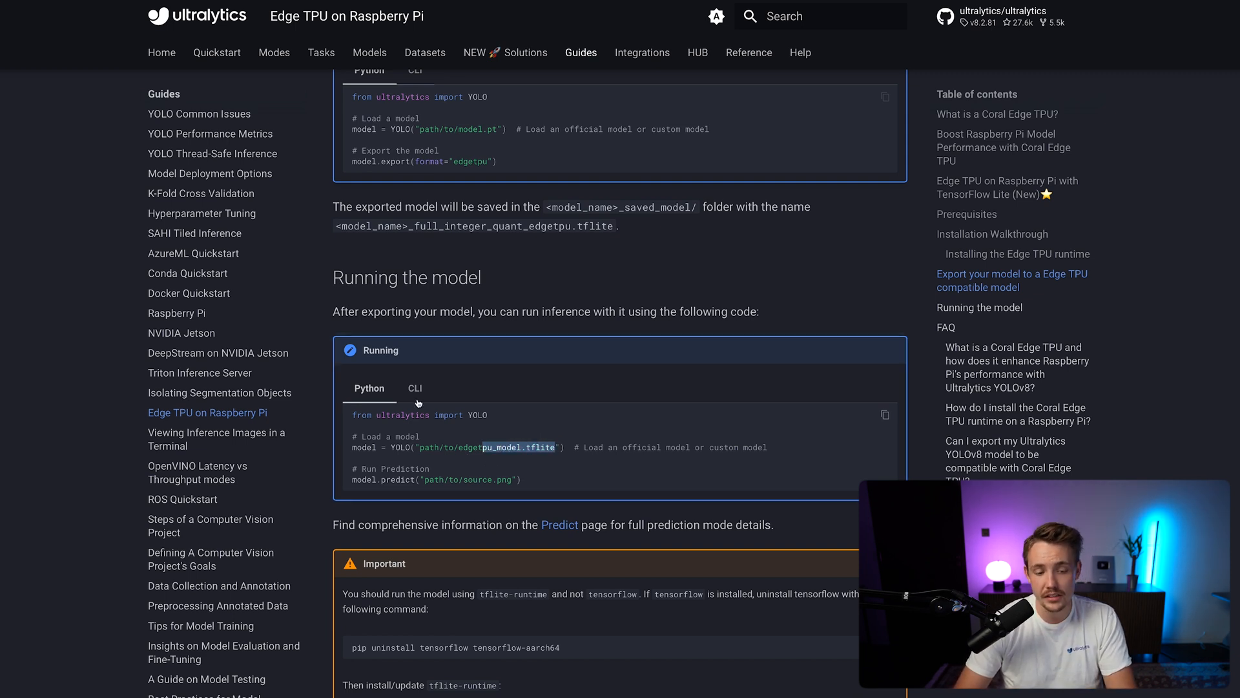
left_click(415, 387)
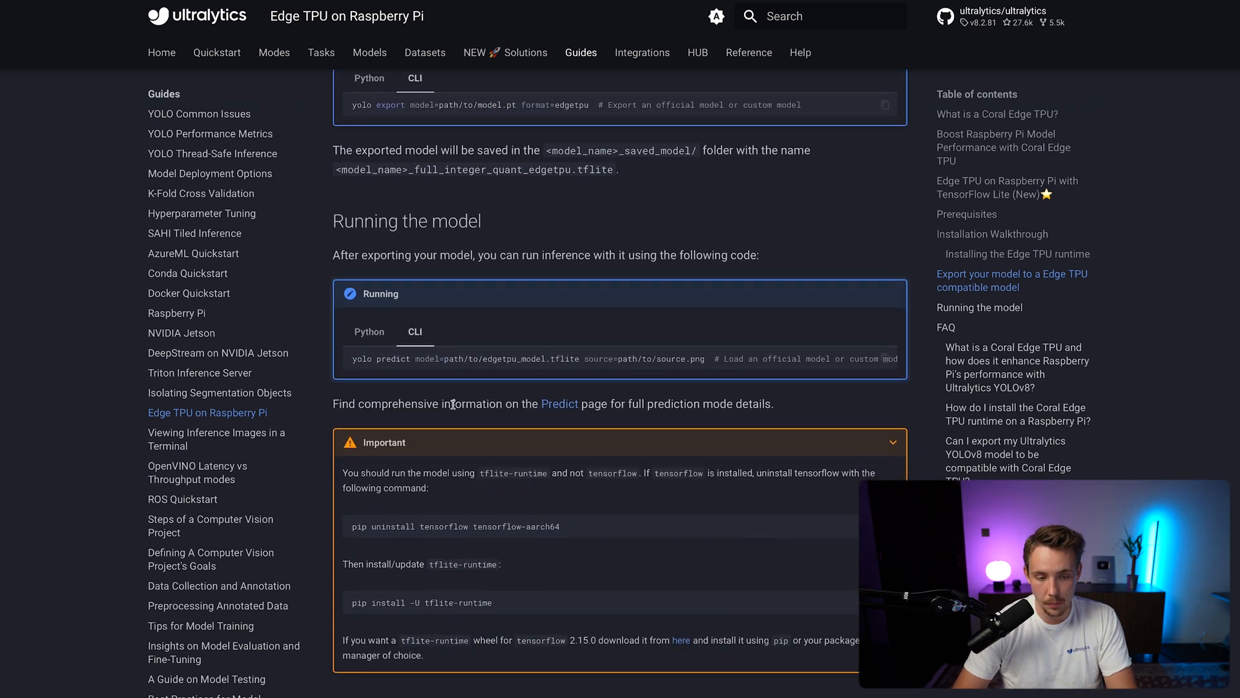
scroll("down", 3)
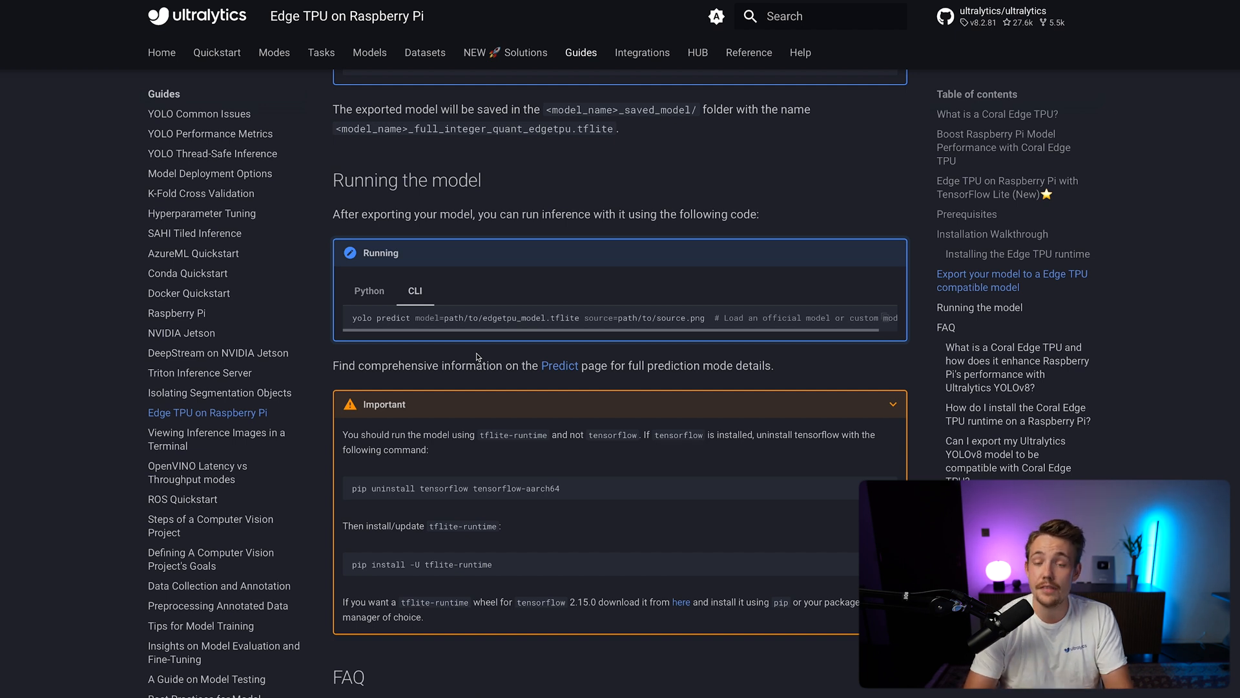
mouse_move(586, 443)
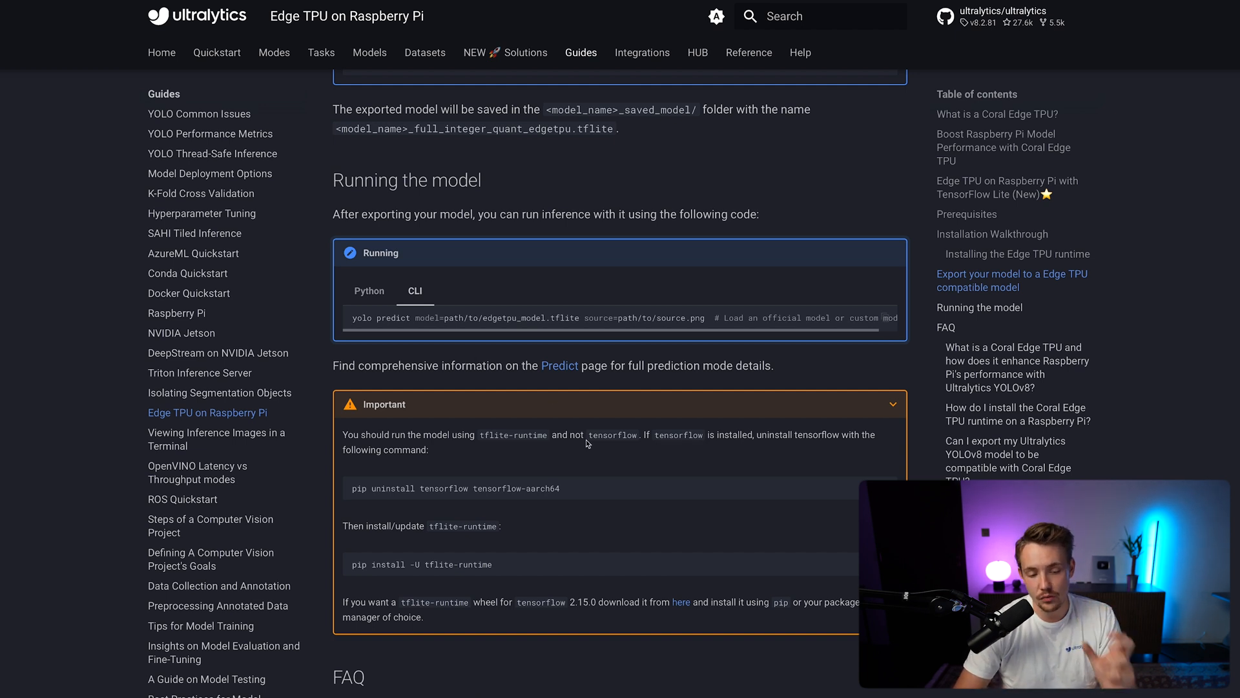
Step: Scroll past the tflite-runtime Important note to the FAQ heading and first question
scroll("down", 3)
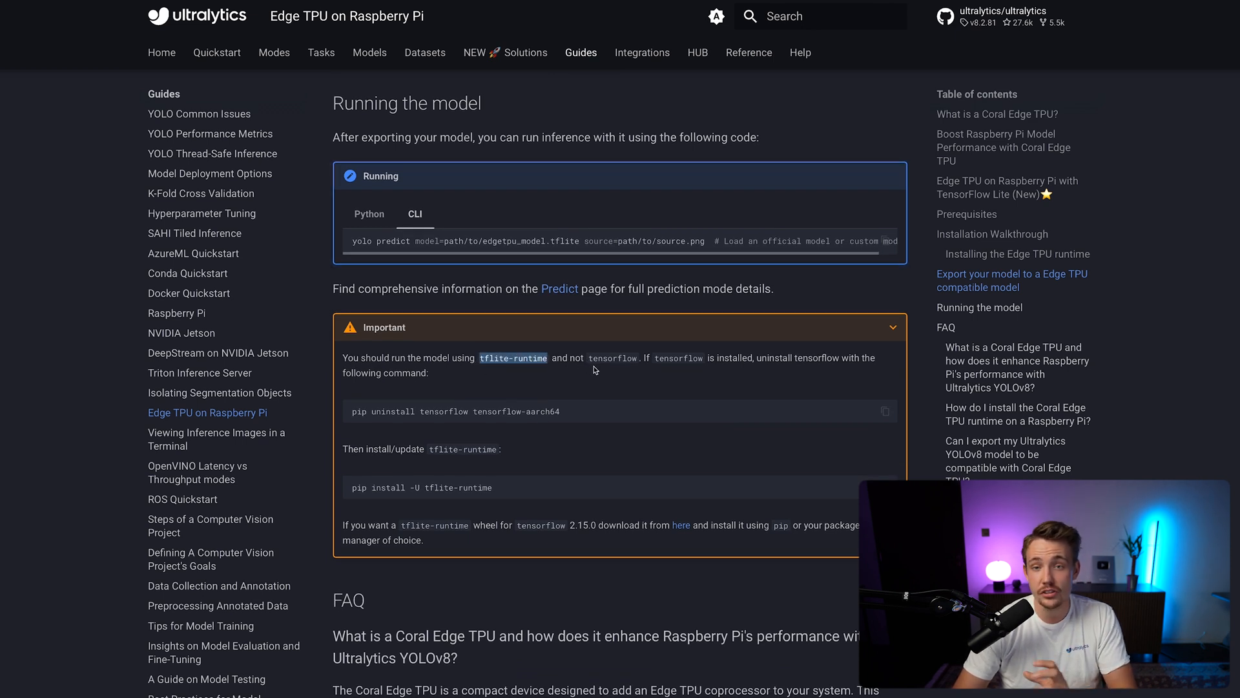
mouse_move(647, 377)
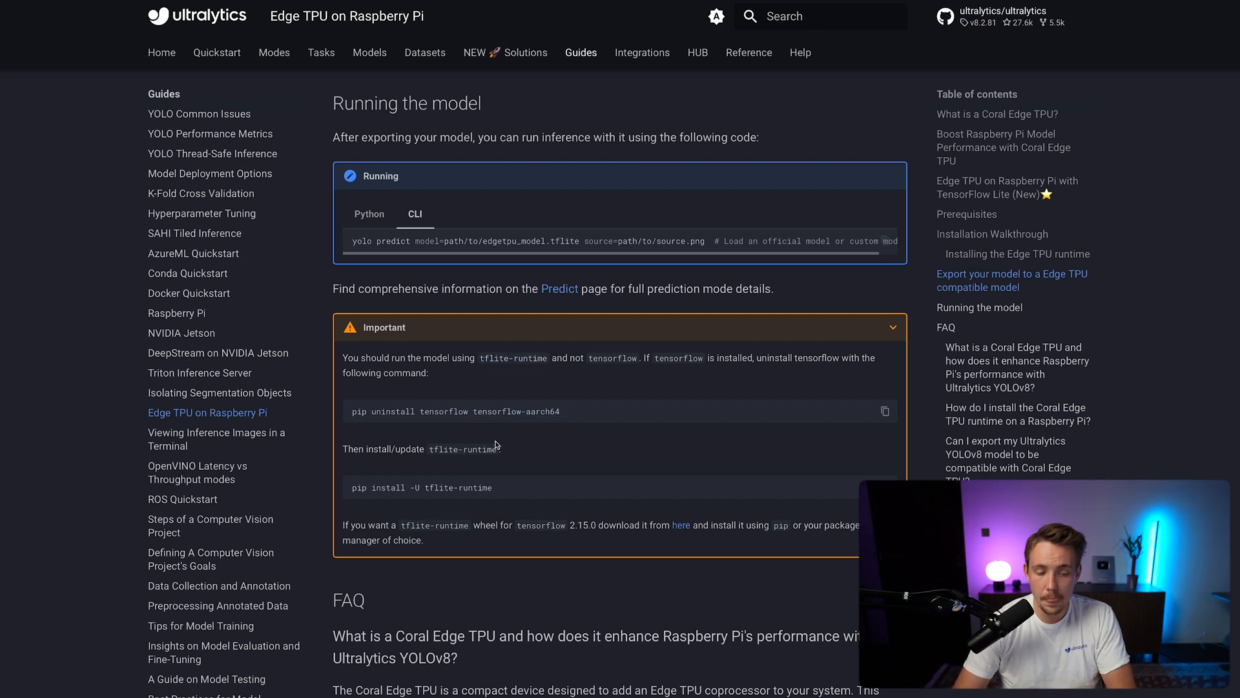
scroll("down", 3)
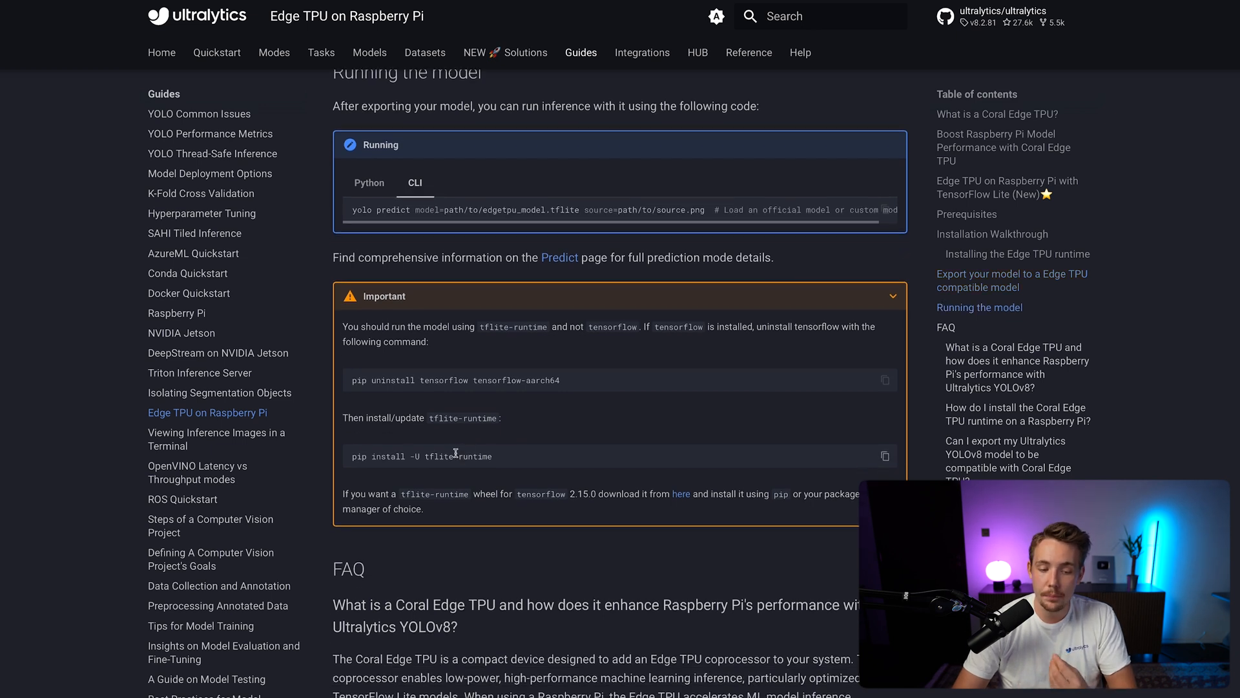
mouse_move(355, 465)
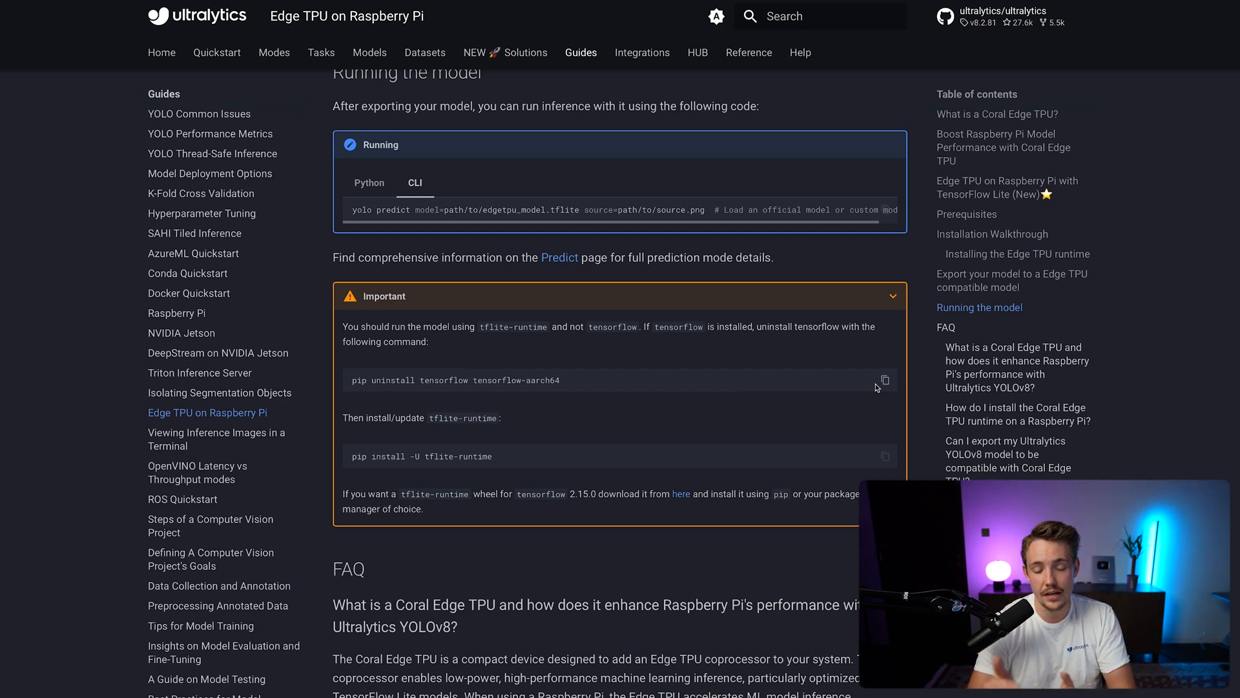
mouse_move(774, 417)
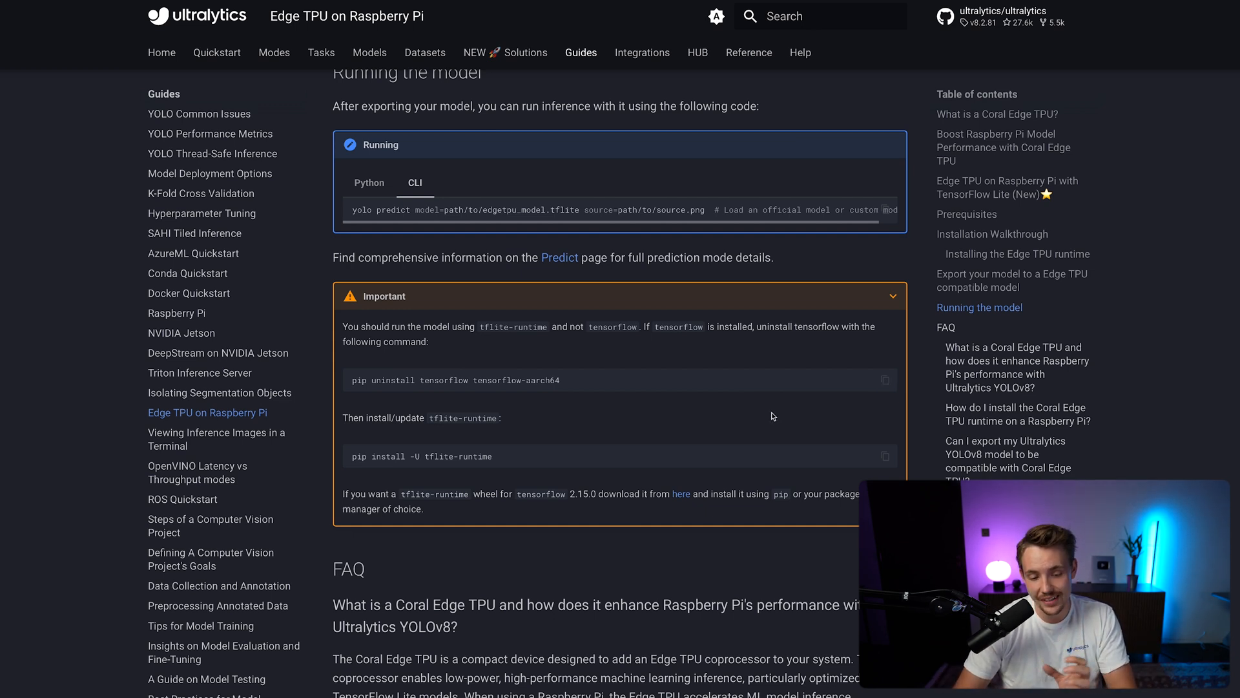
scroll("down", 3)
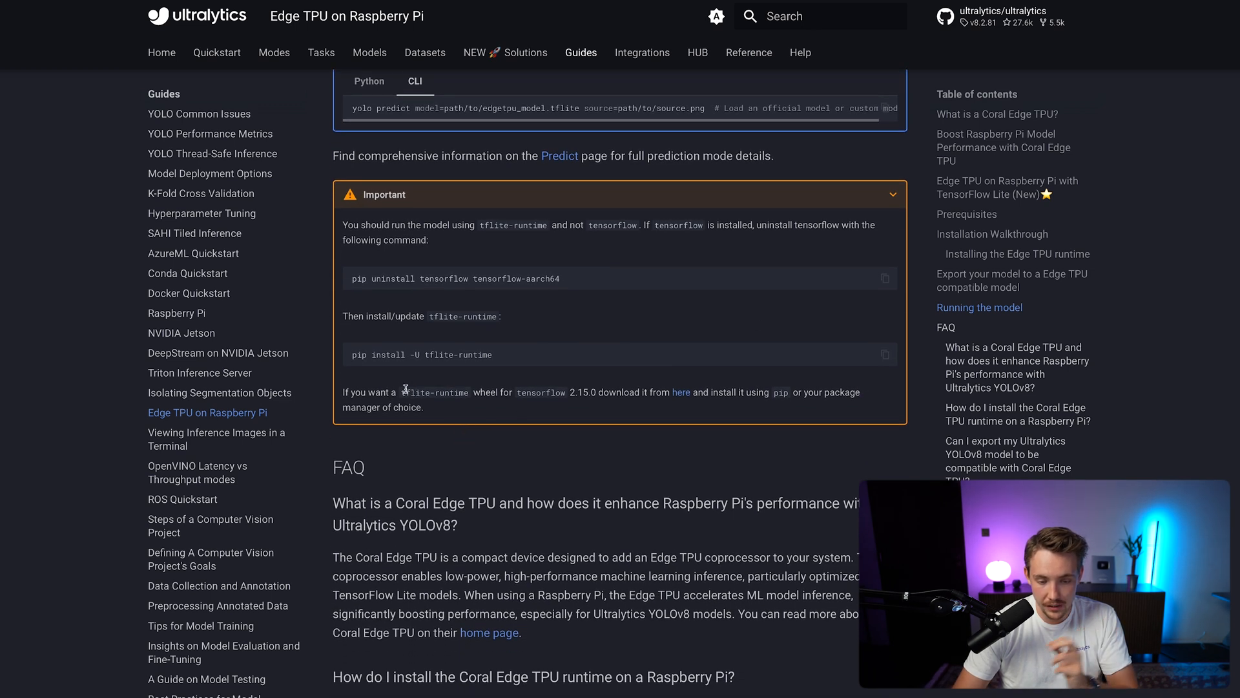
Step: Skim the FAQ questions, then scroll back up to the export and run commands
scroll("down", 3)
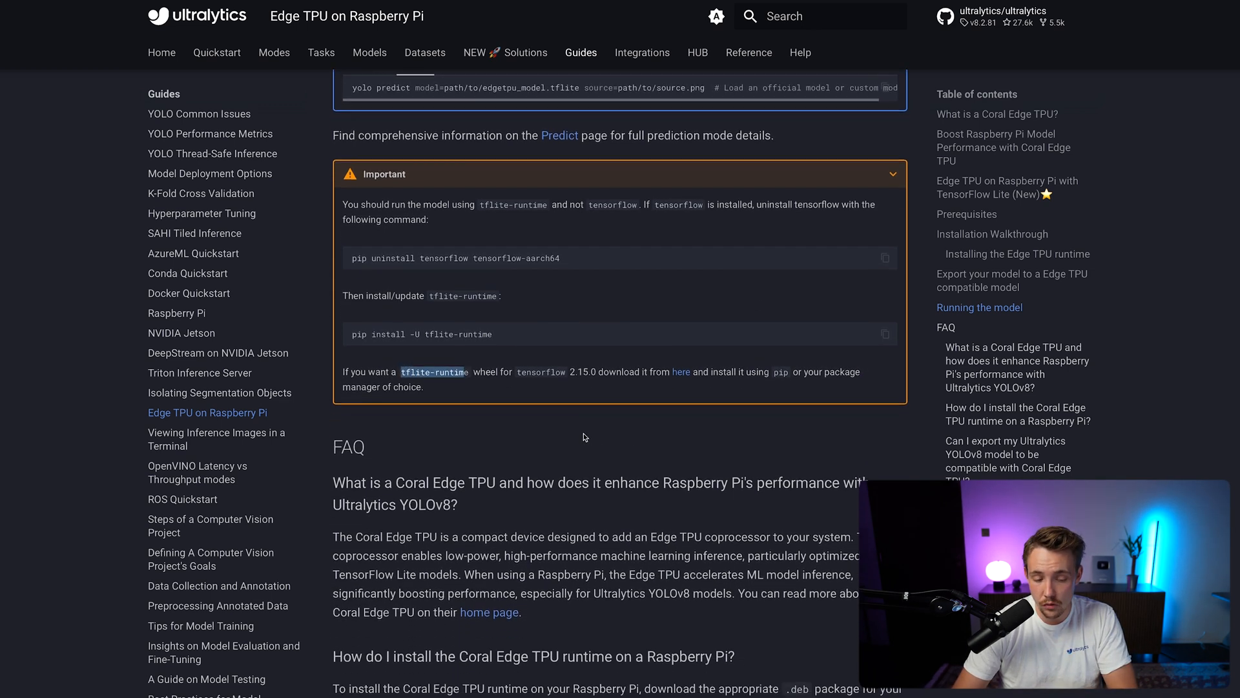
scroll("down", 3)
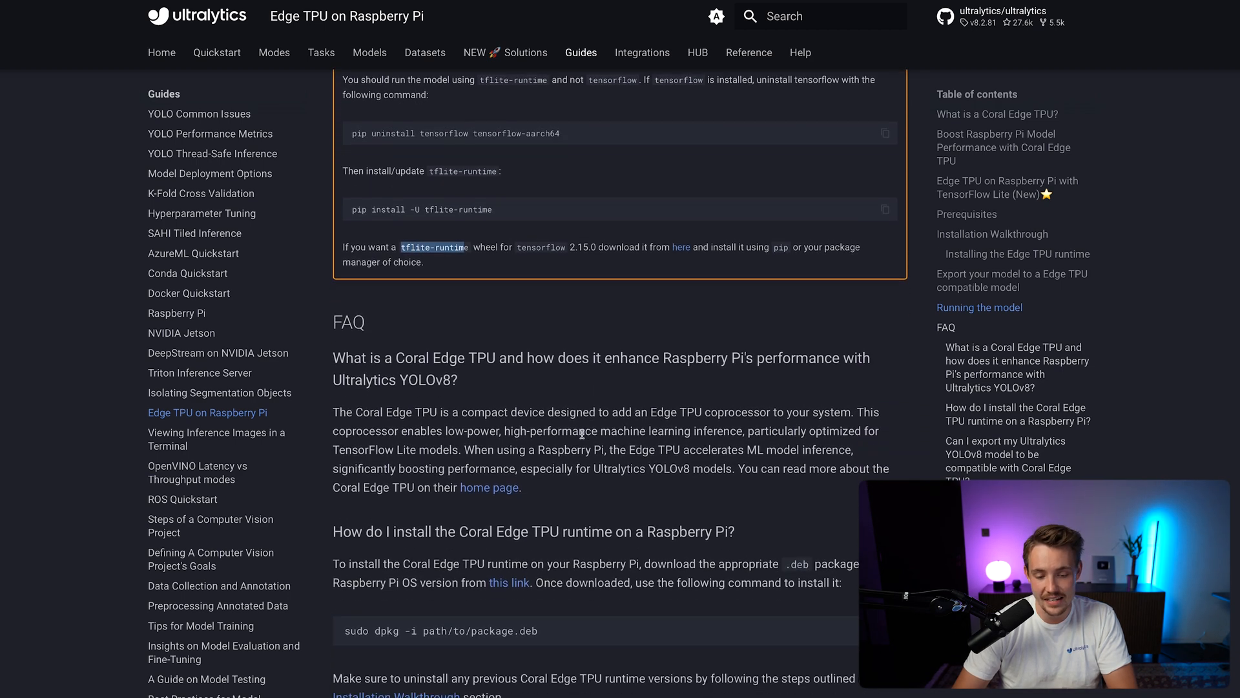
scroll("down", 3)
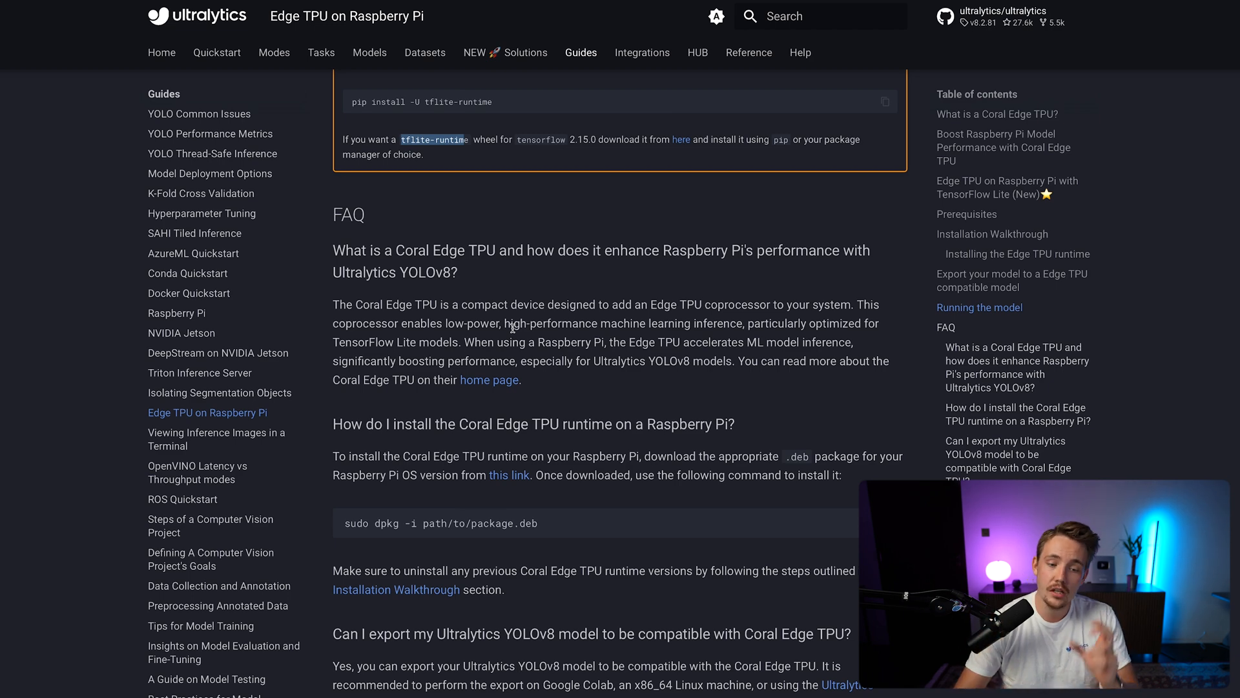
scroll("up", 3)
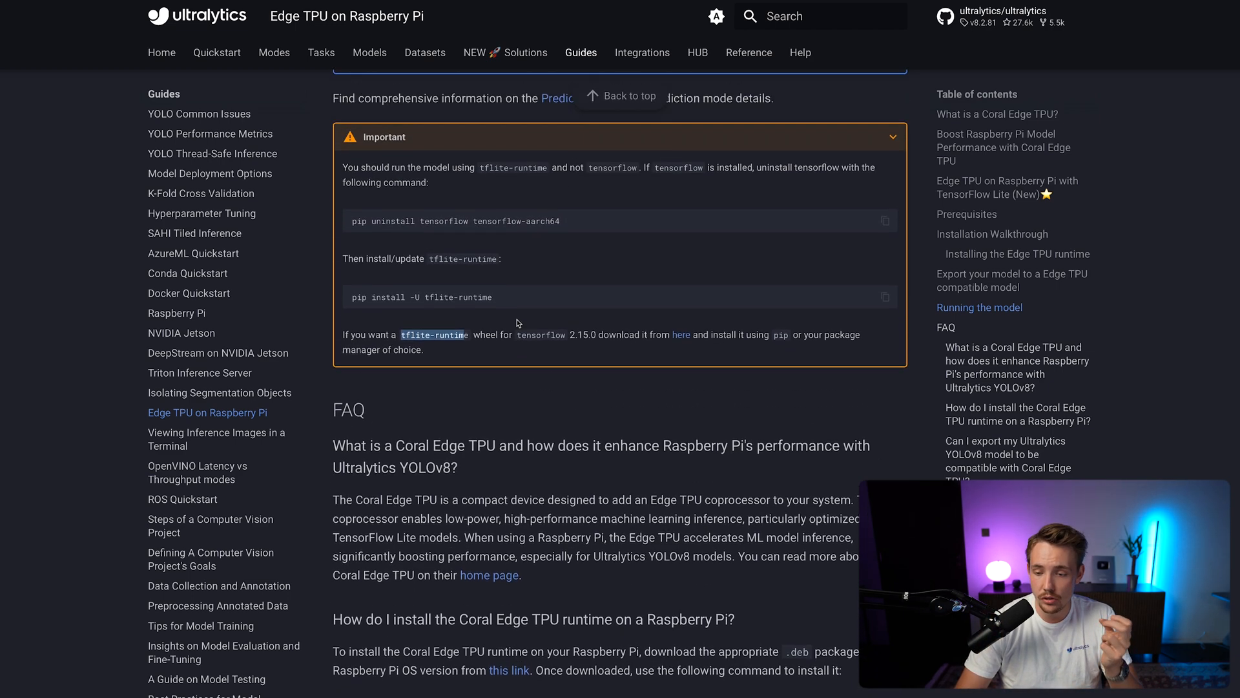
scroll("up", 3)
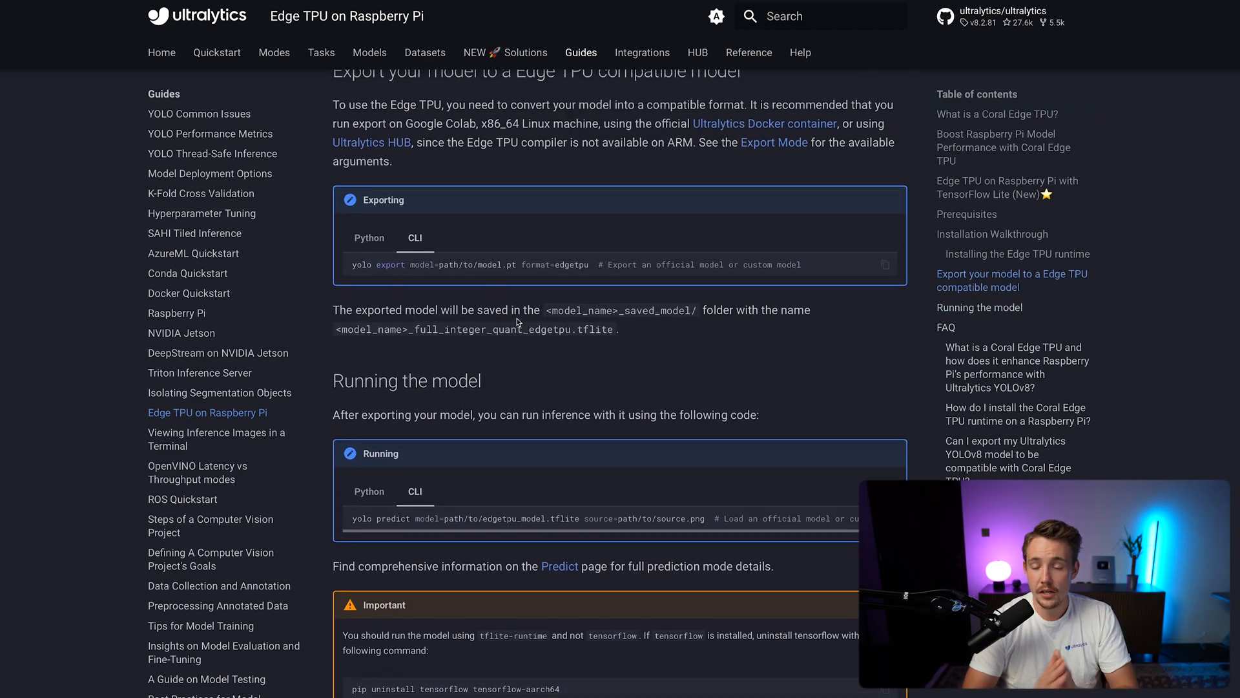